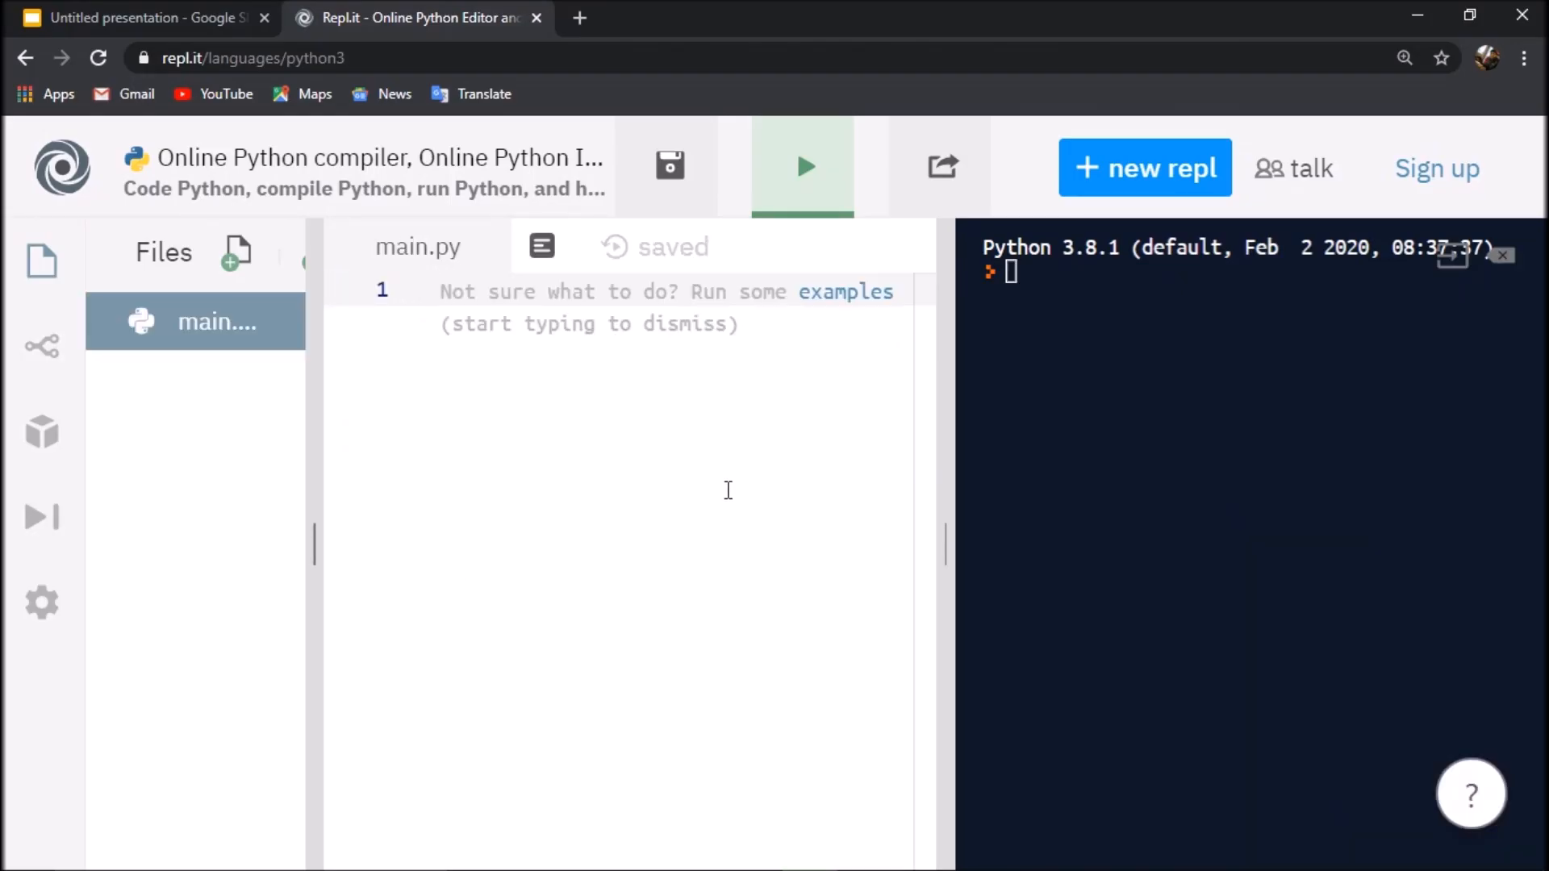
pyautogui.moveTo(532, 497)
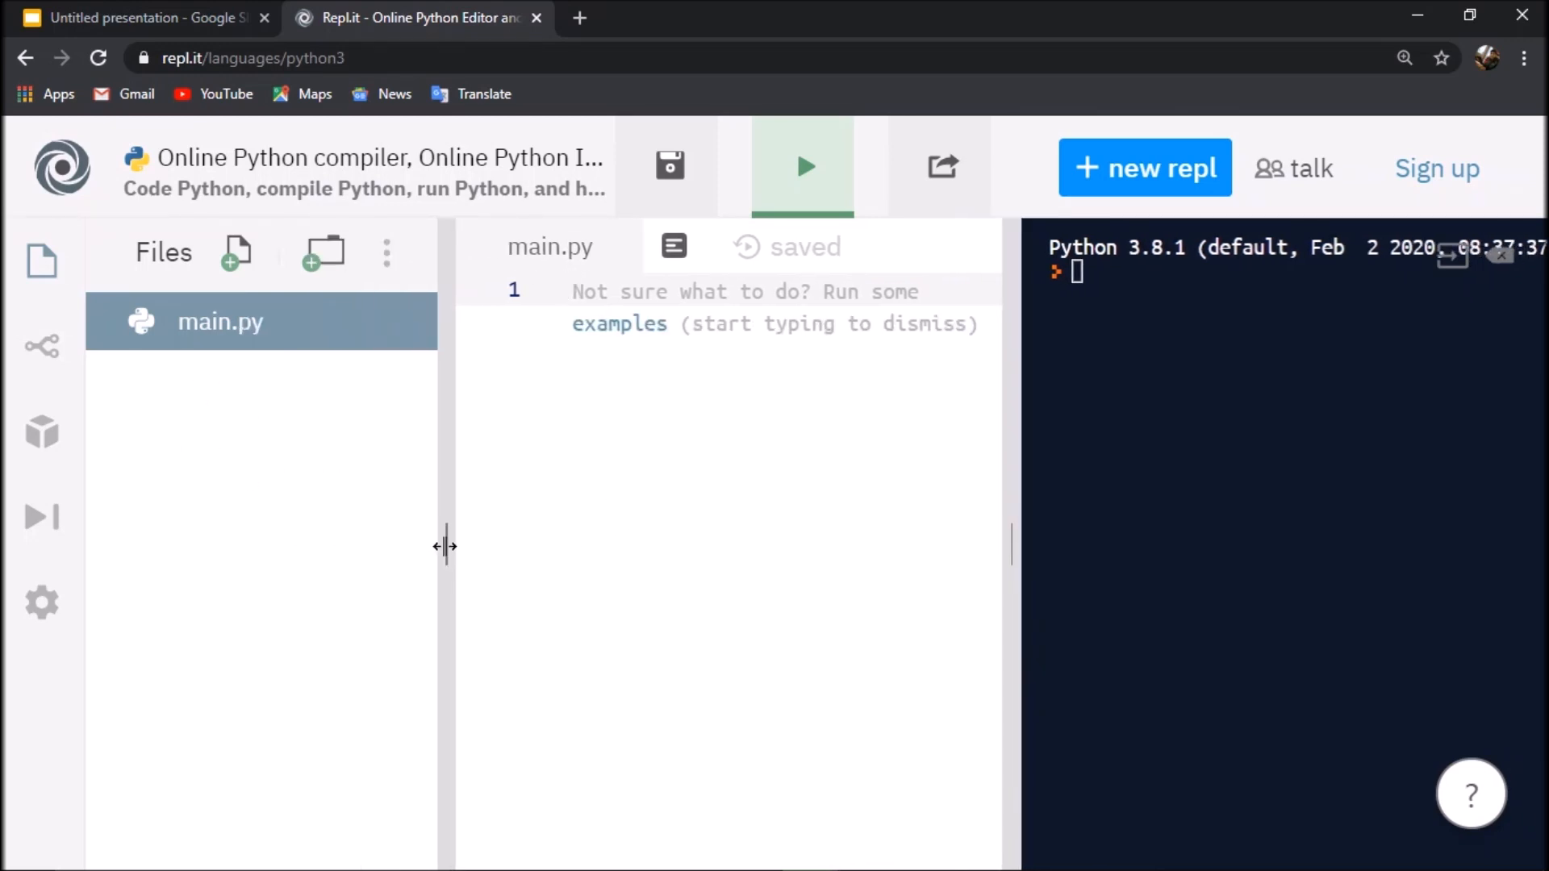
# - Collapse the Files sidebar so the empty main.py editor gets more room
pyautogui.moveTo(446, 547); pyautogui.dragTo(318, 549)
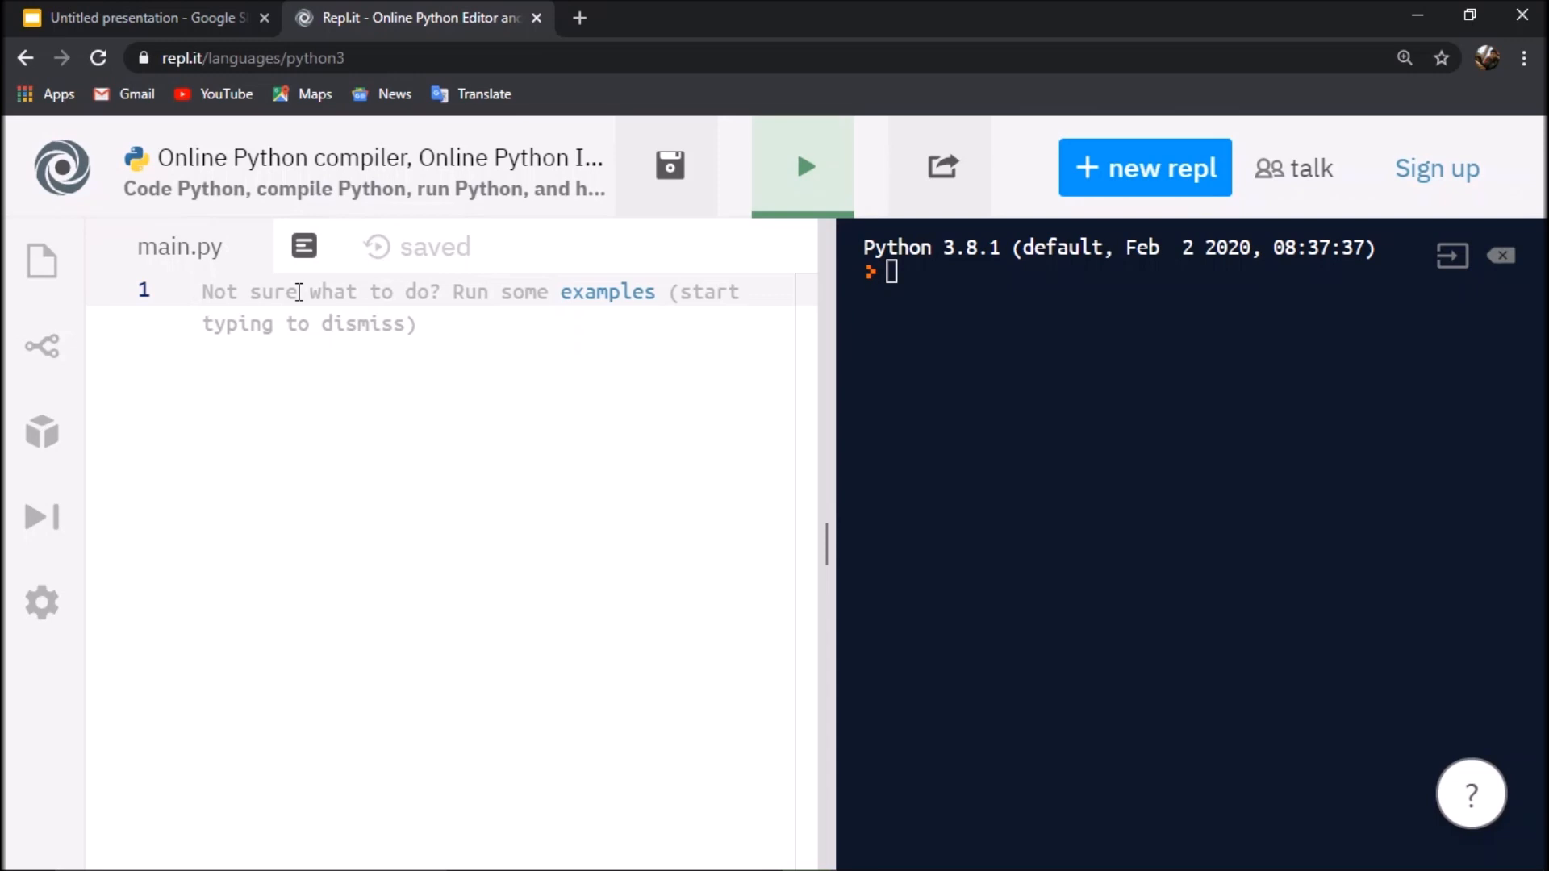
# - Write print('Hello World') on line 1 and run it to see Hello World in the console
pyautogui.write("print('")
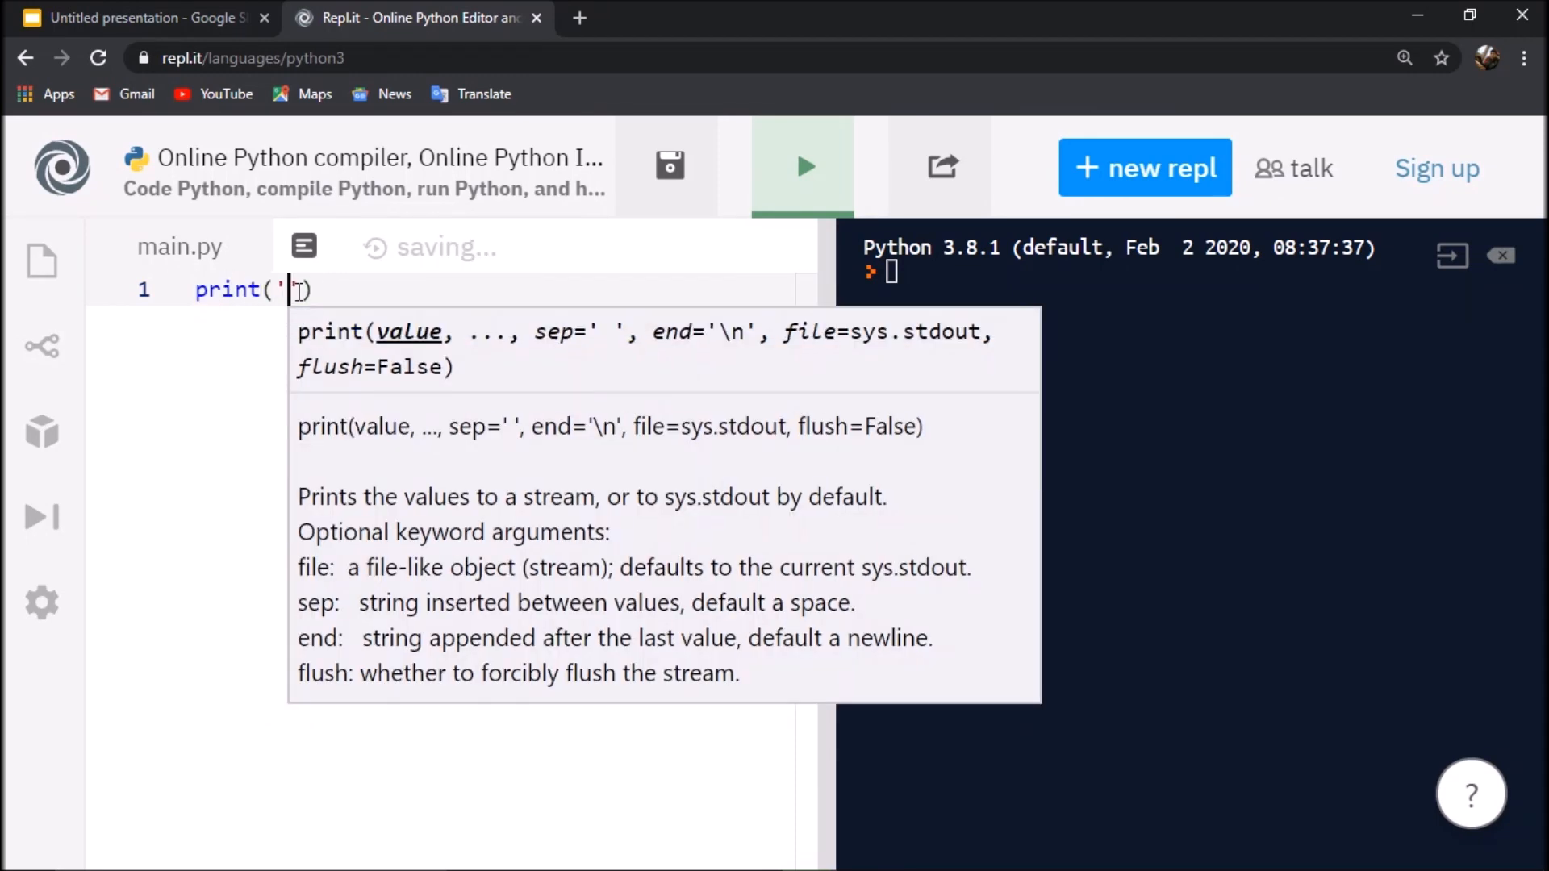
pyautogui.write('Hello Wo')
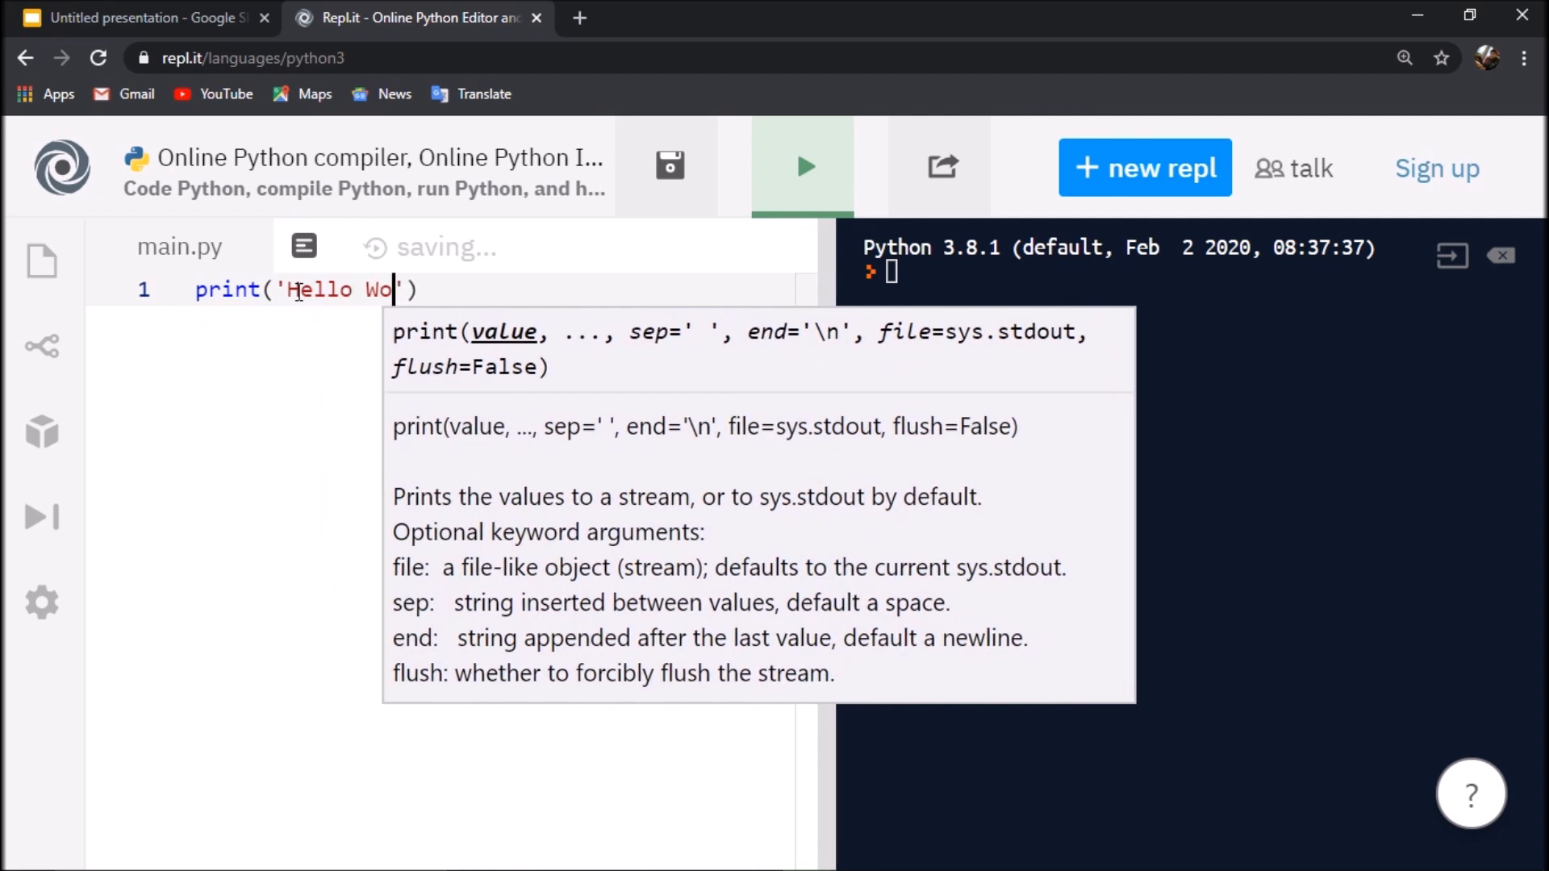
pyautogui.write('rld')
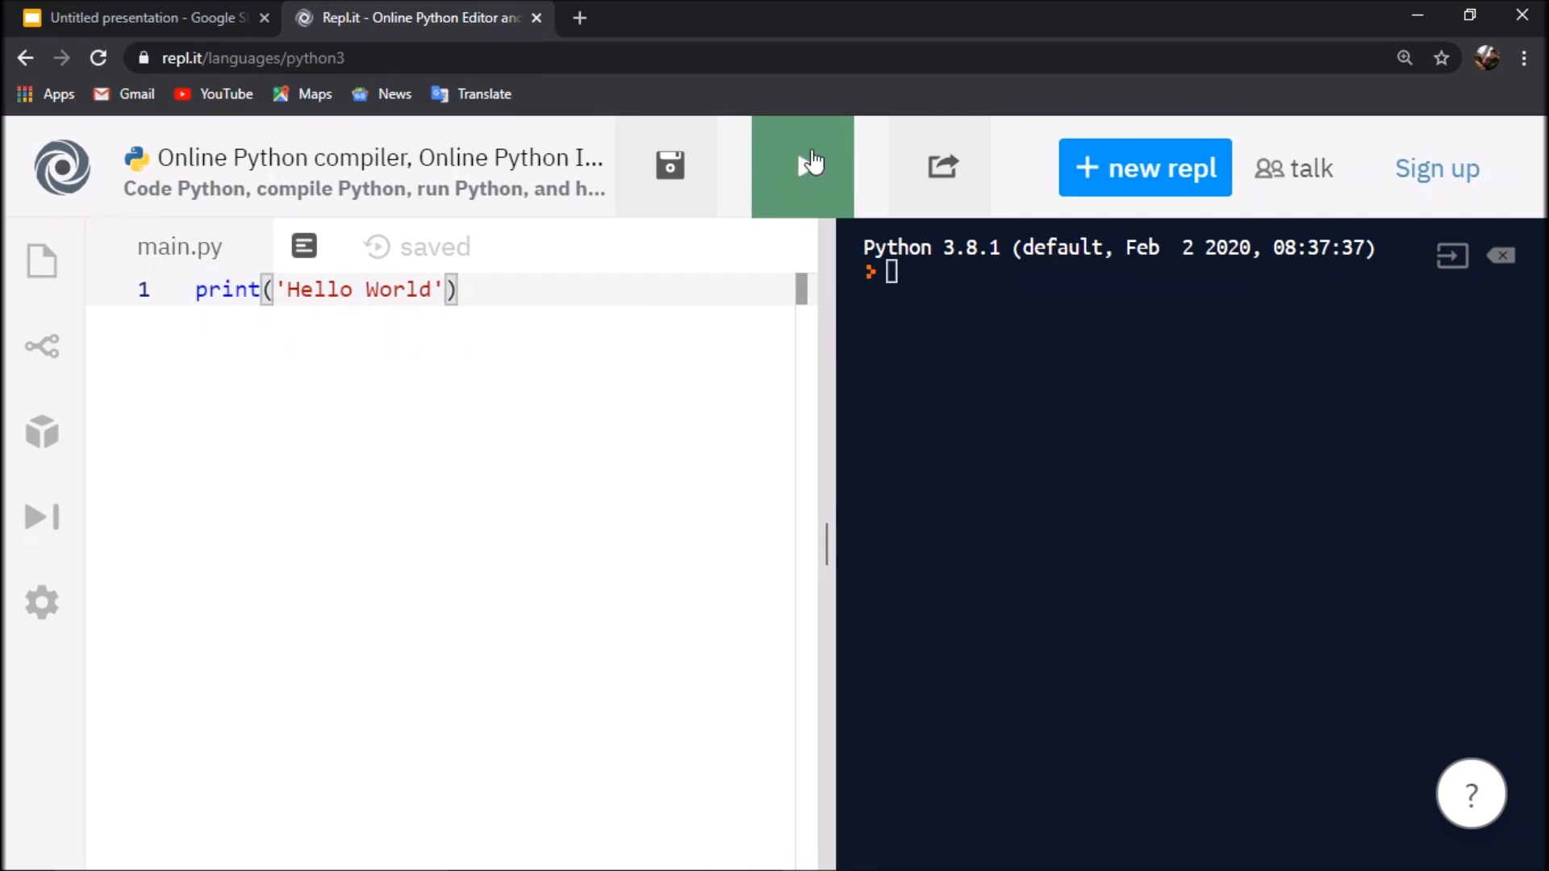
pyautogui.click(803, 164)
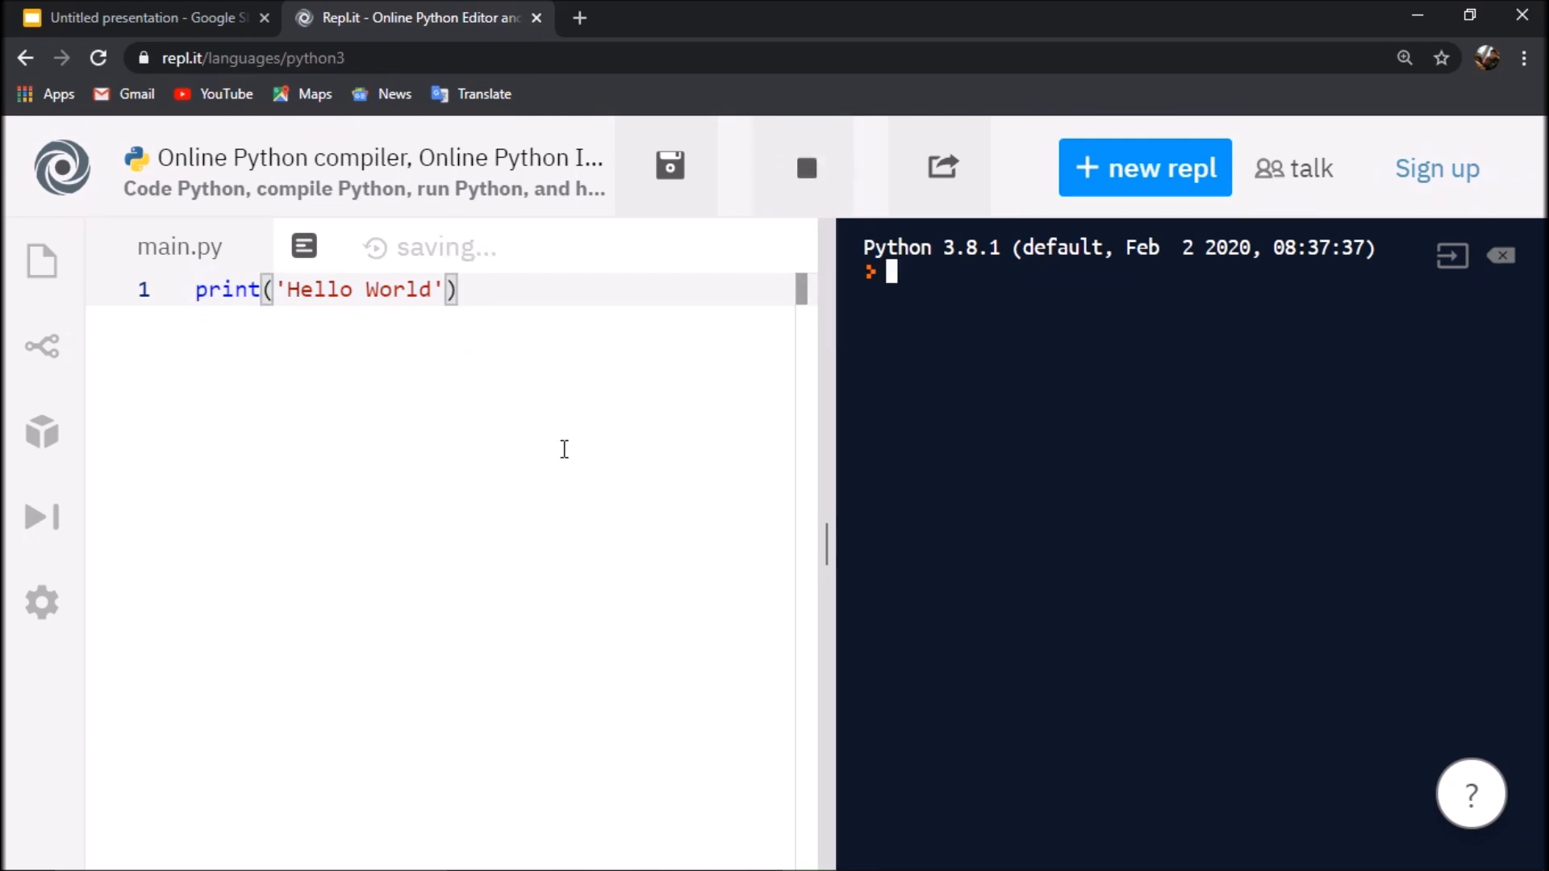
pyautogui.click(805, 165)
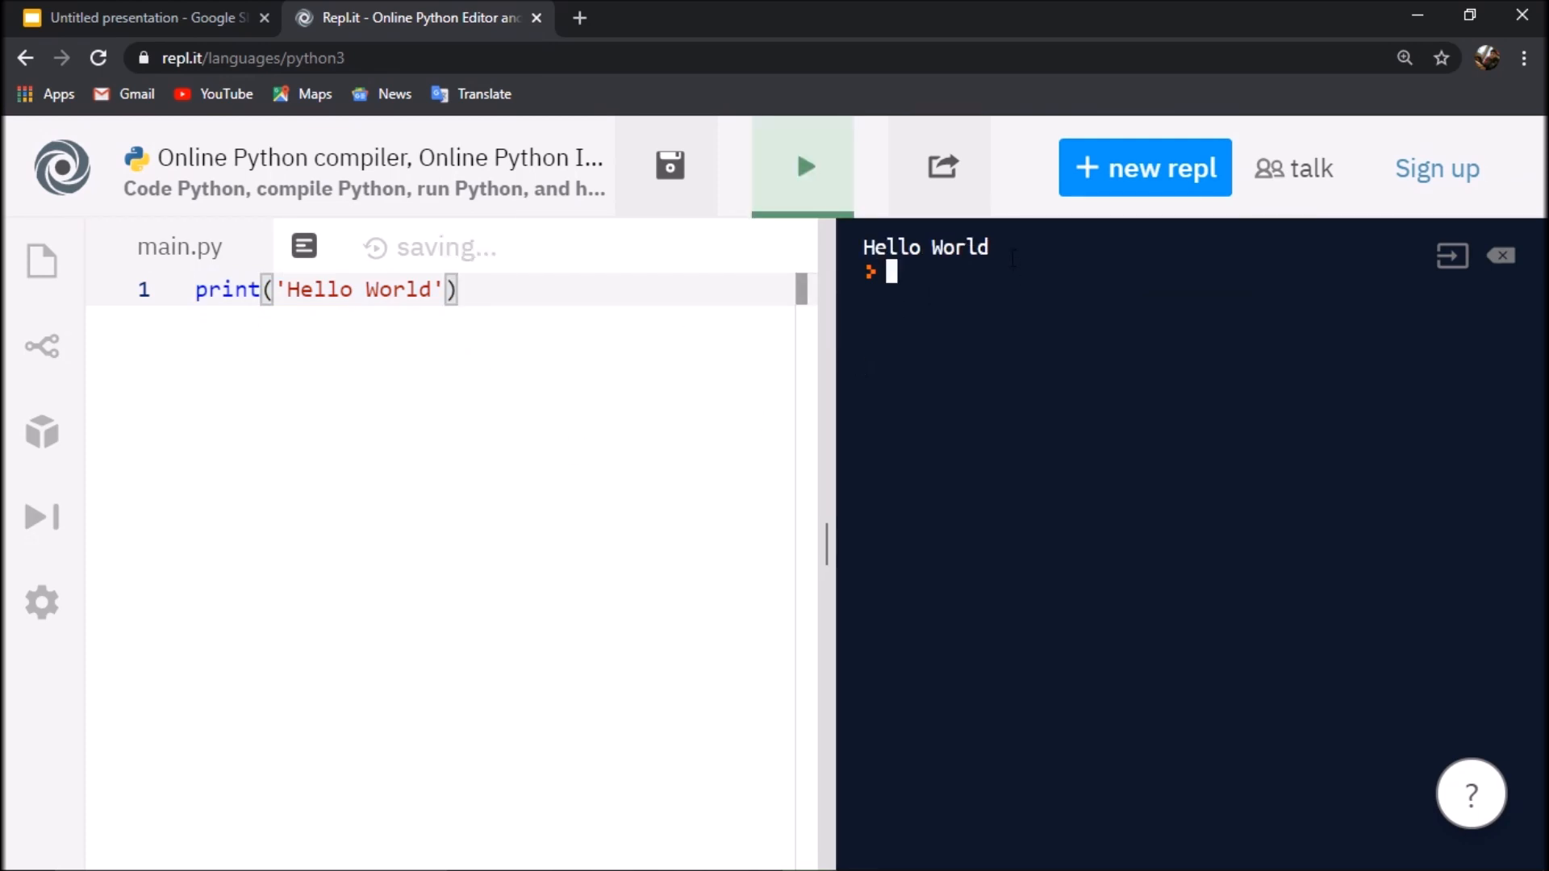
pyautogui.doubleClick(927, 247)
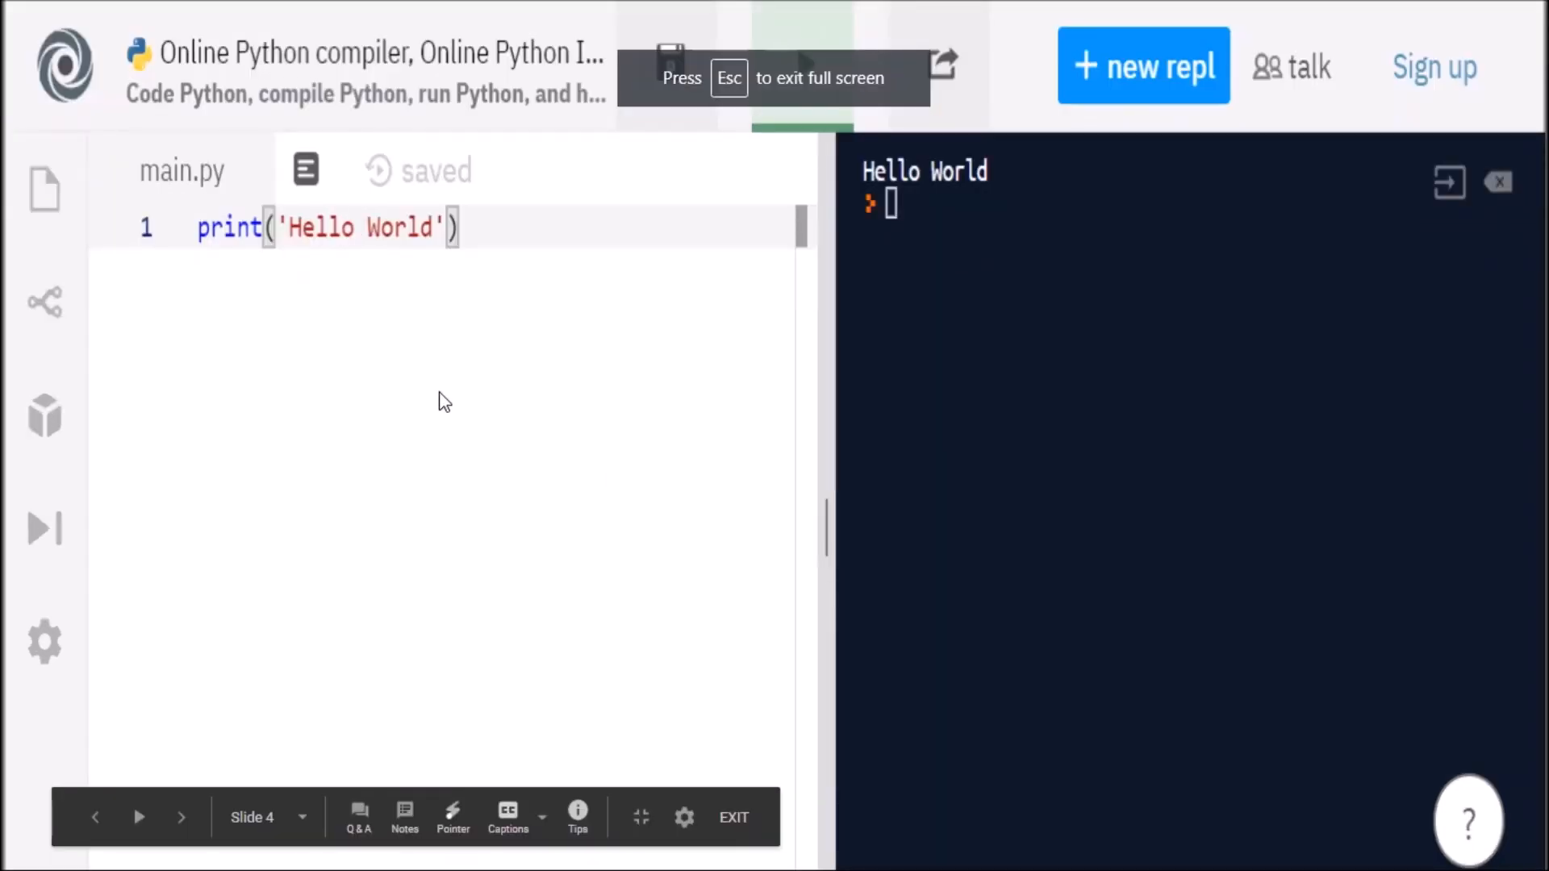
pyautogui.moveTo(589, 429)
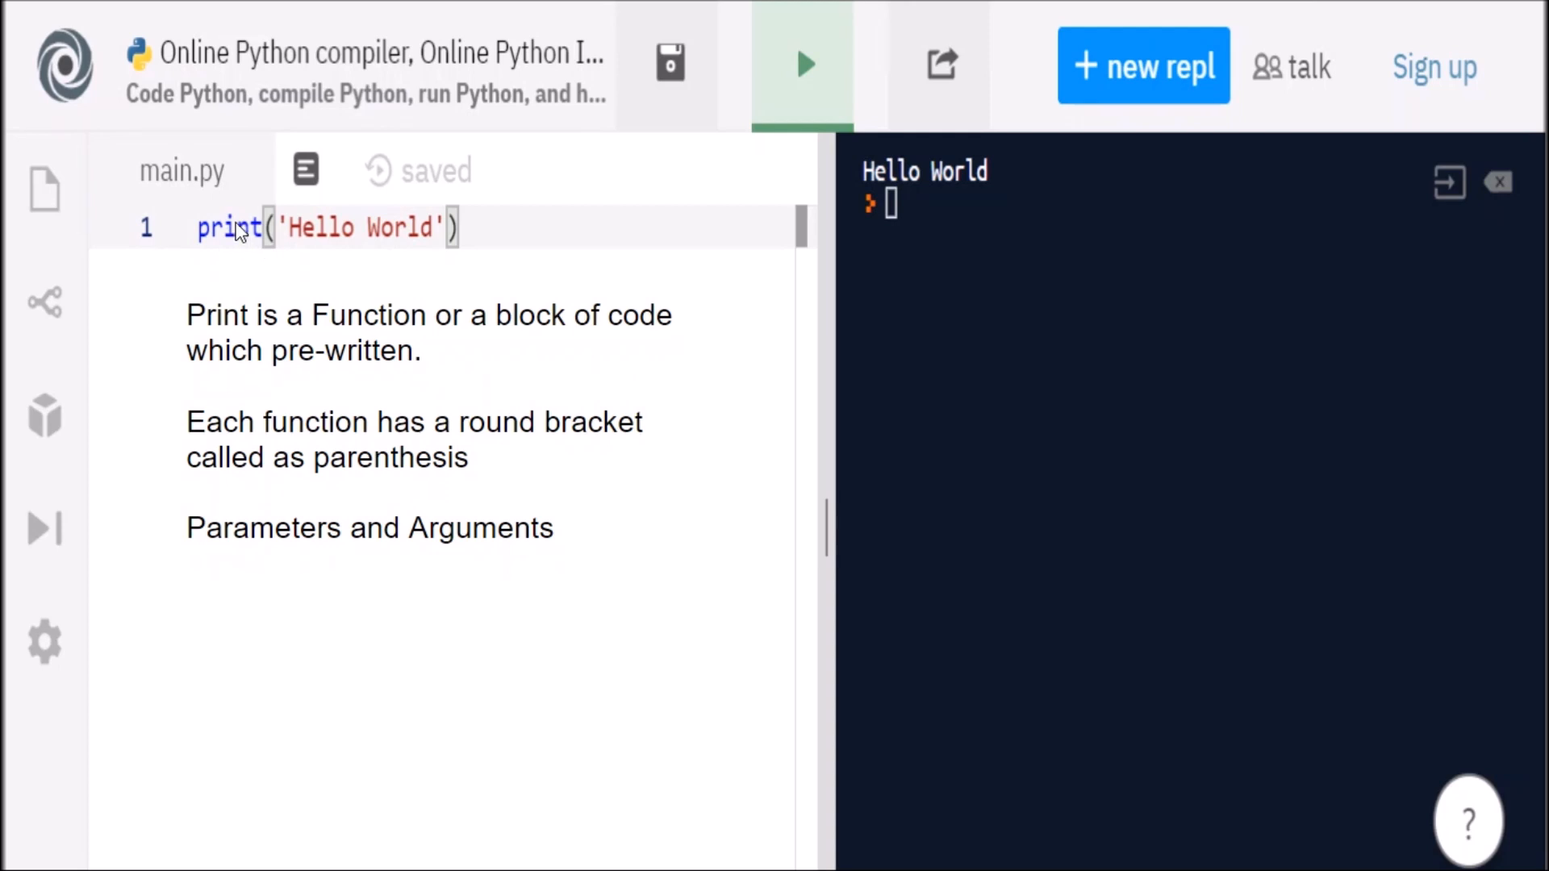
pyautogui.moveTo(471, 363)
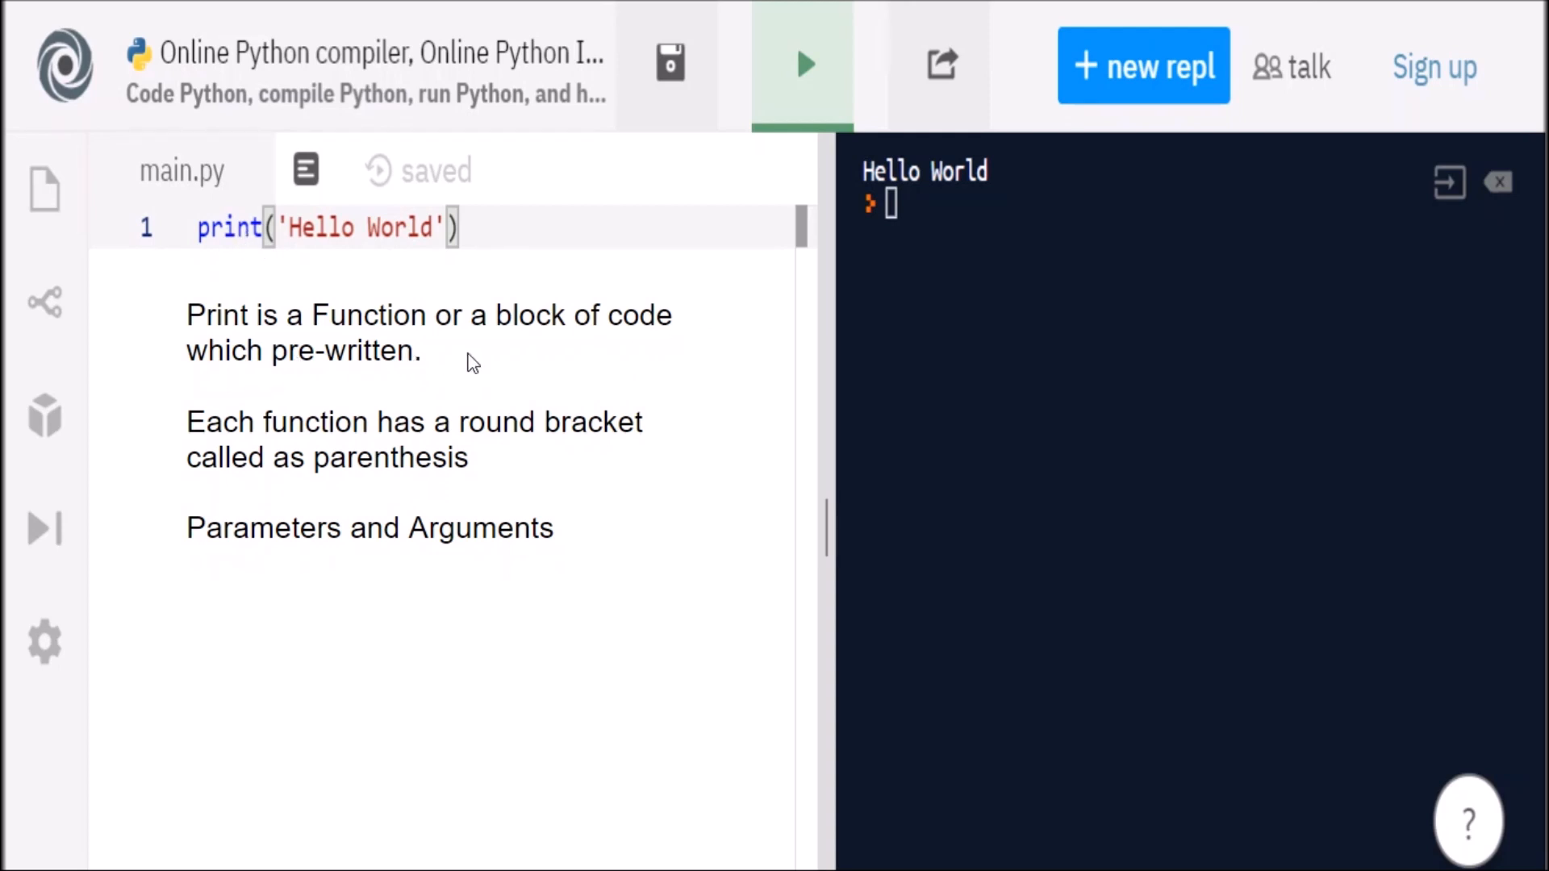
pyautogui.moveTo(267, 426)
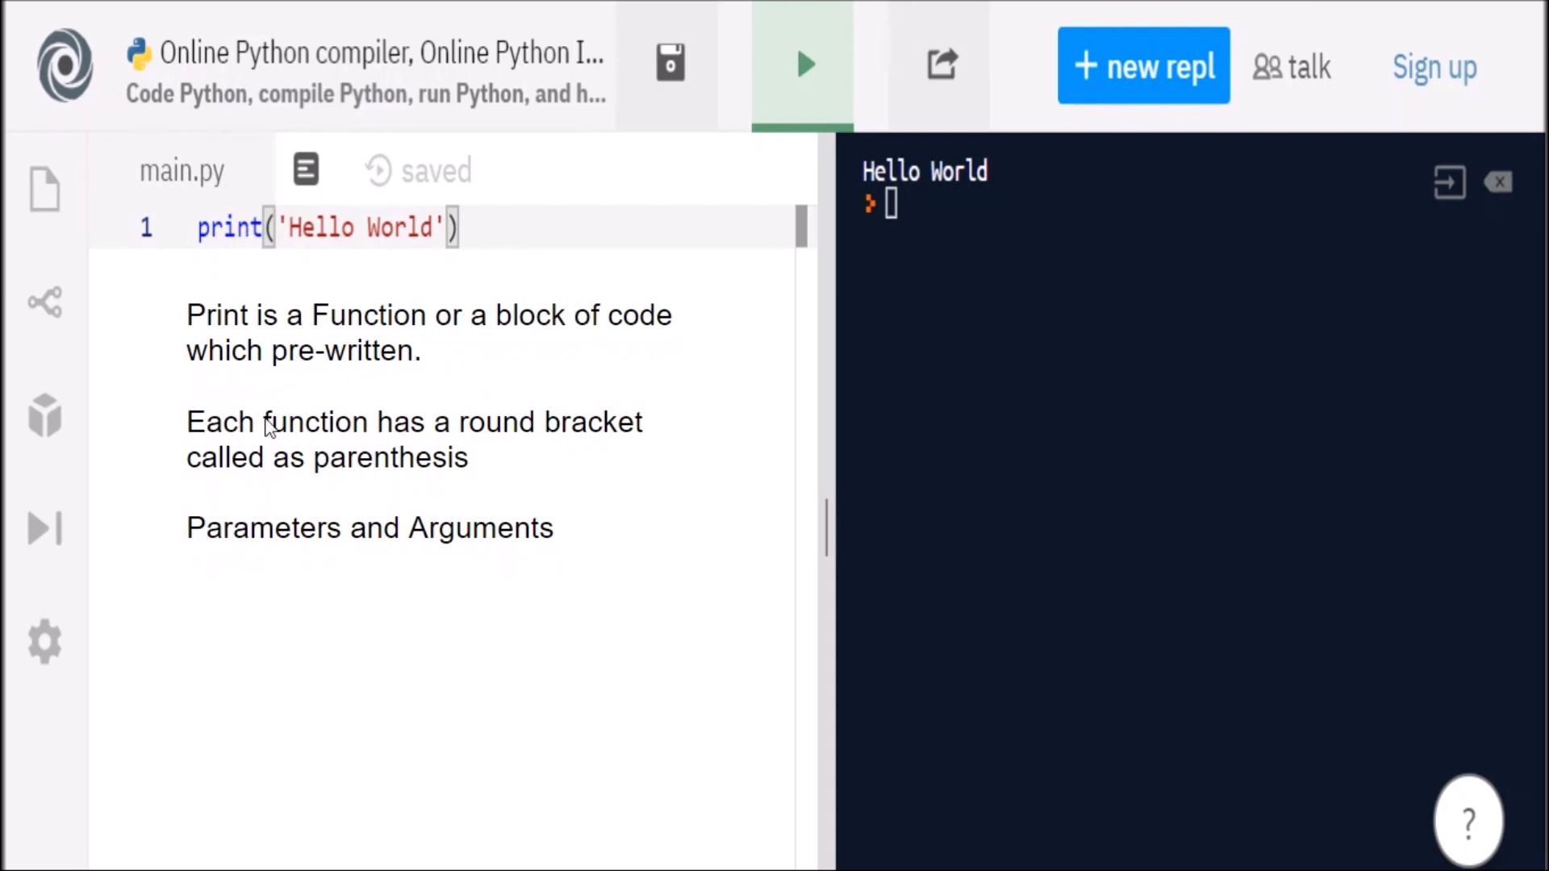
pyautogui.moveTo(455, 229)
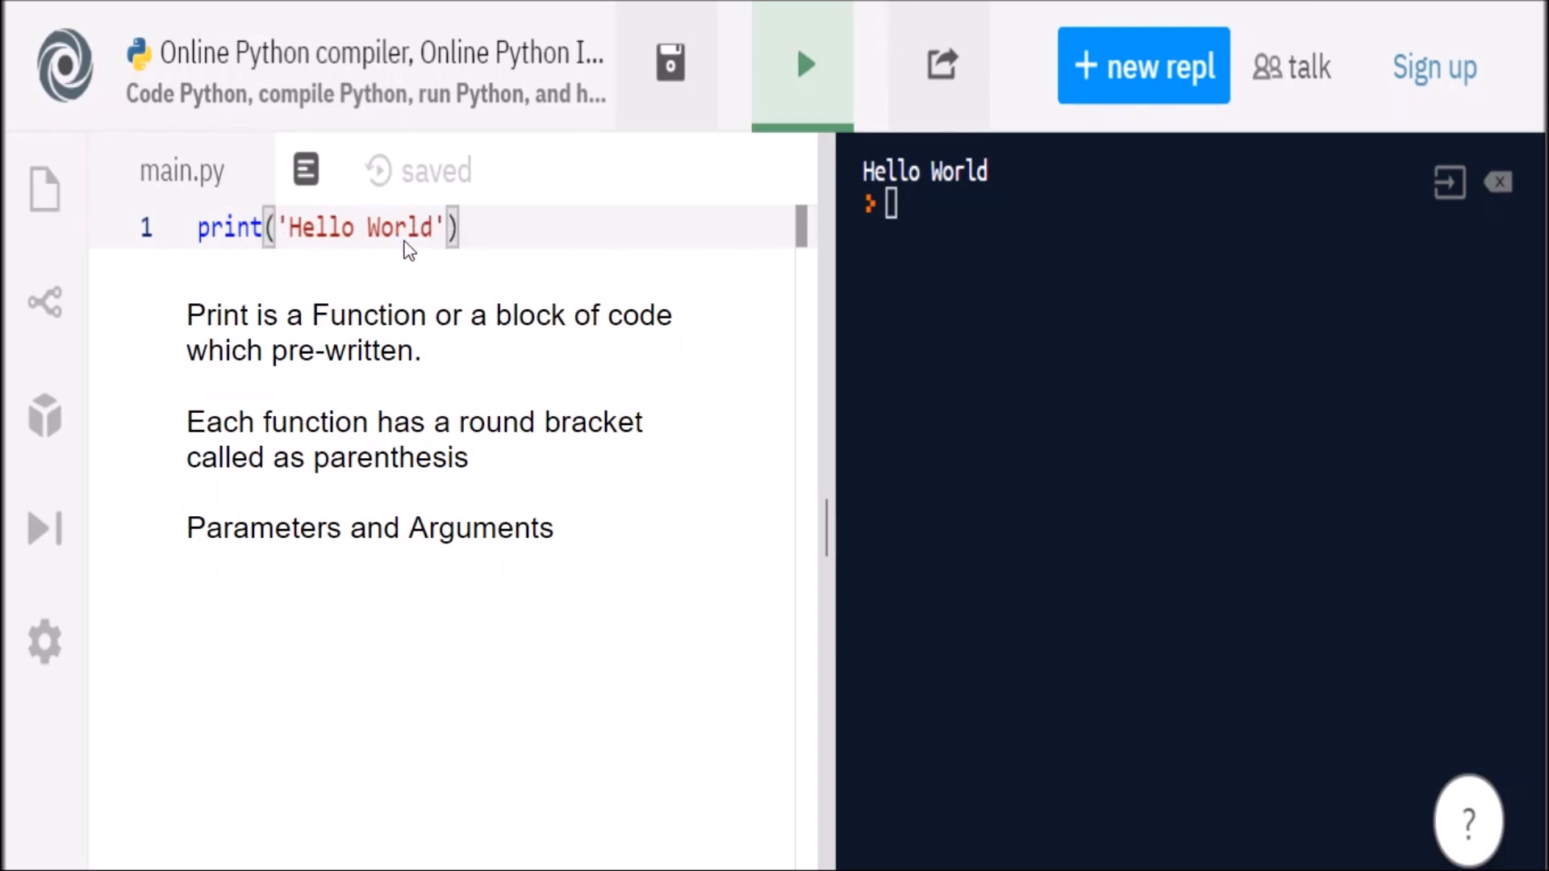
pyautogui.moveTo(542, 543)
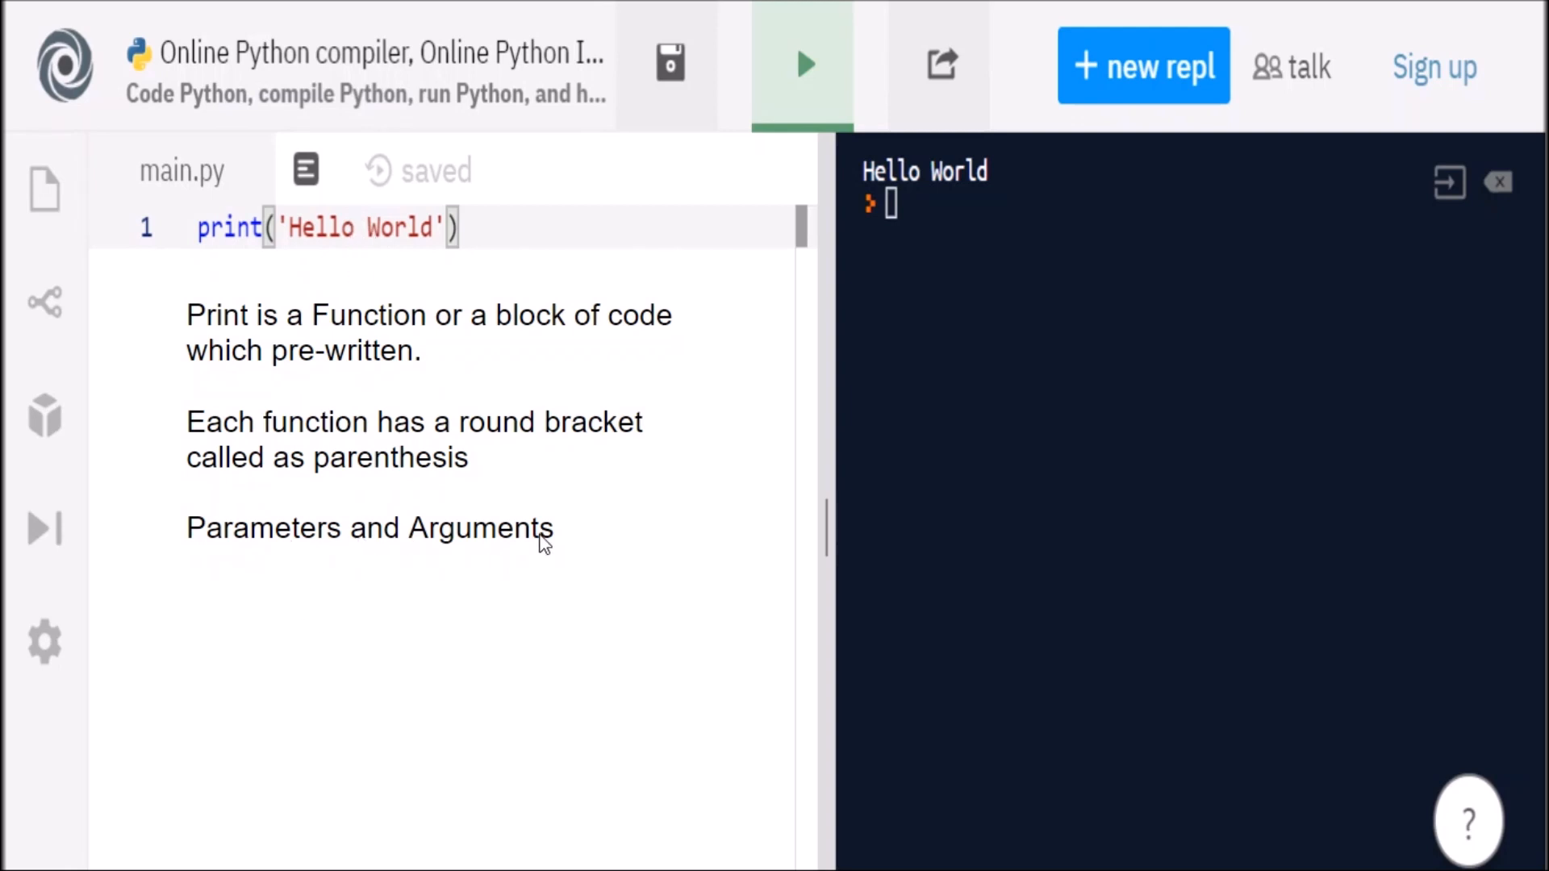
pyautogui.moveTo(522, 546)
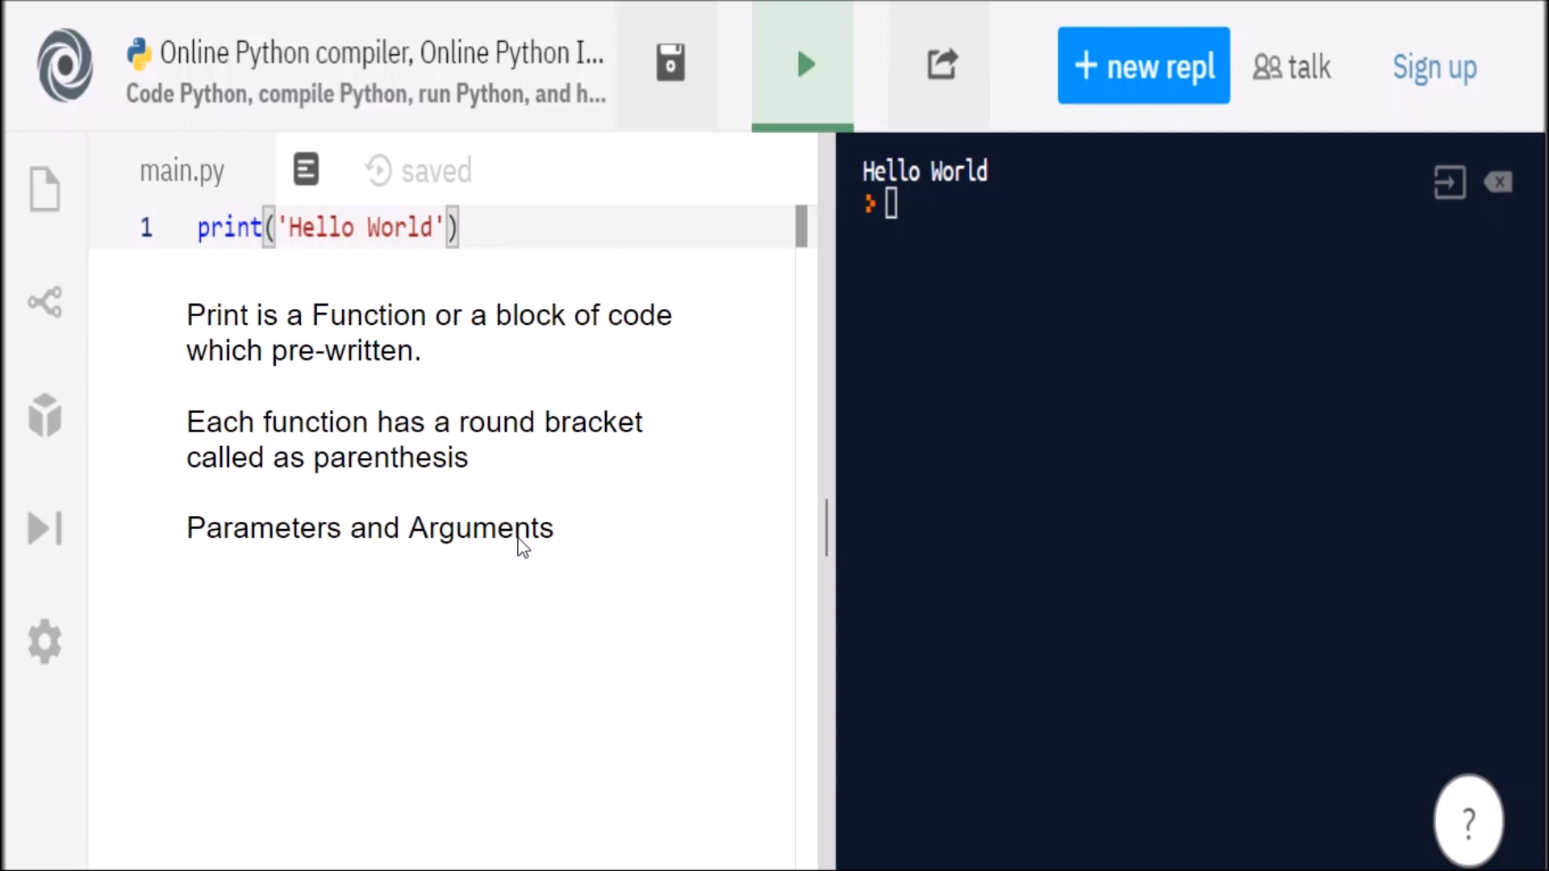
pyautogui.moveTo(484, 549)
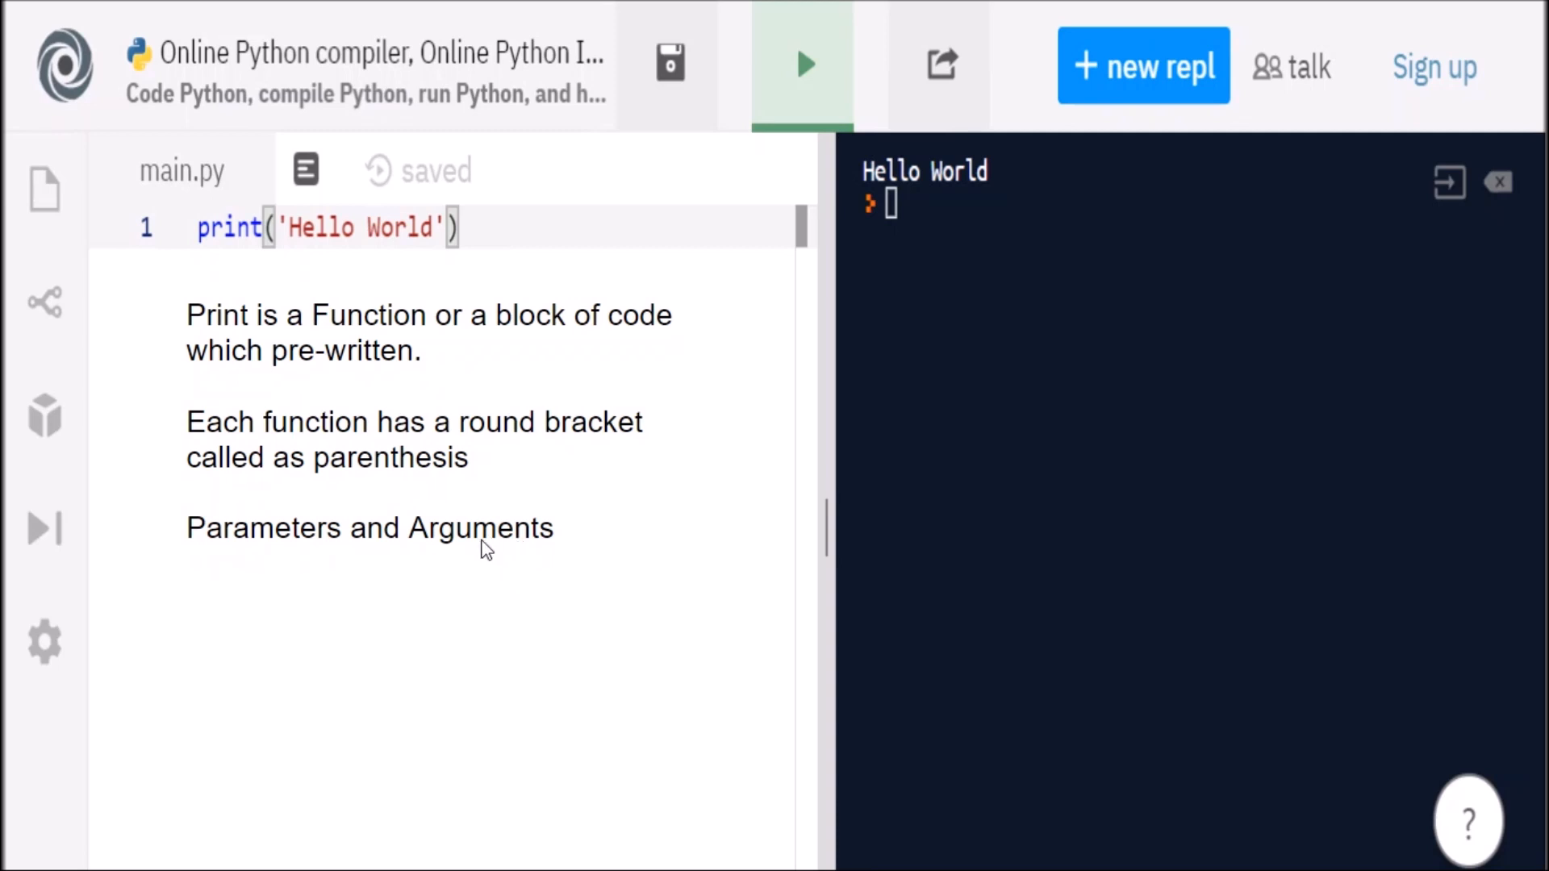
pyautogui.moveTo(380, 220)
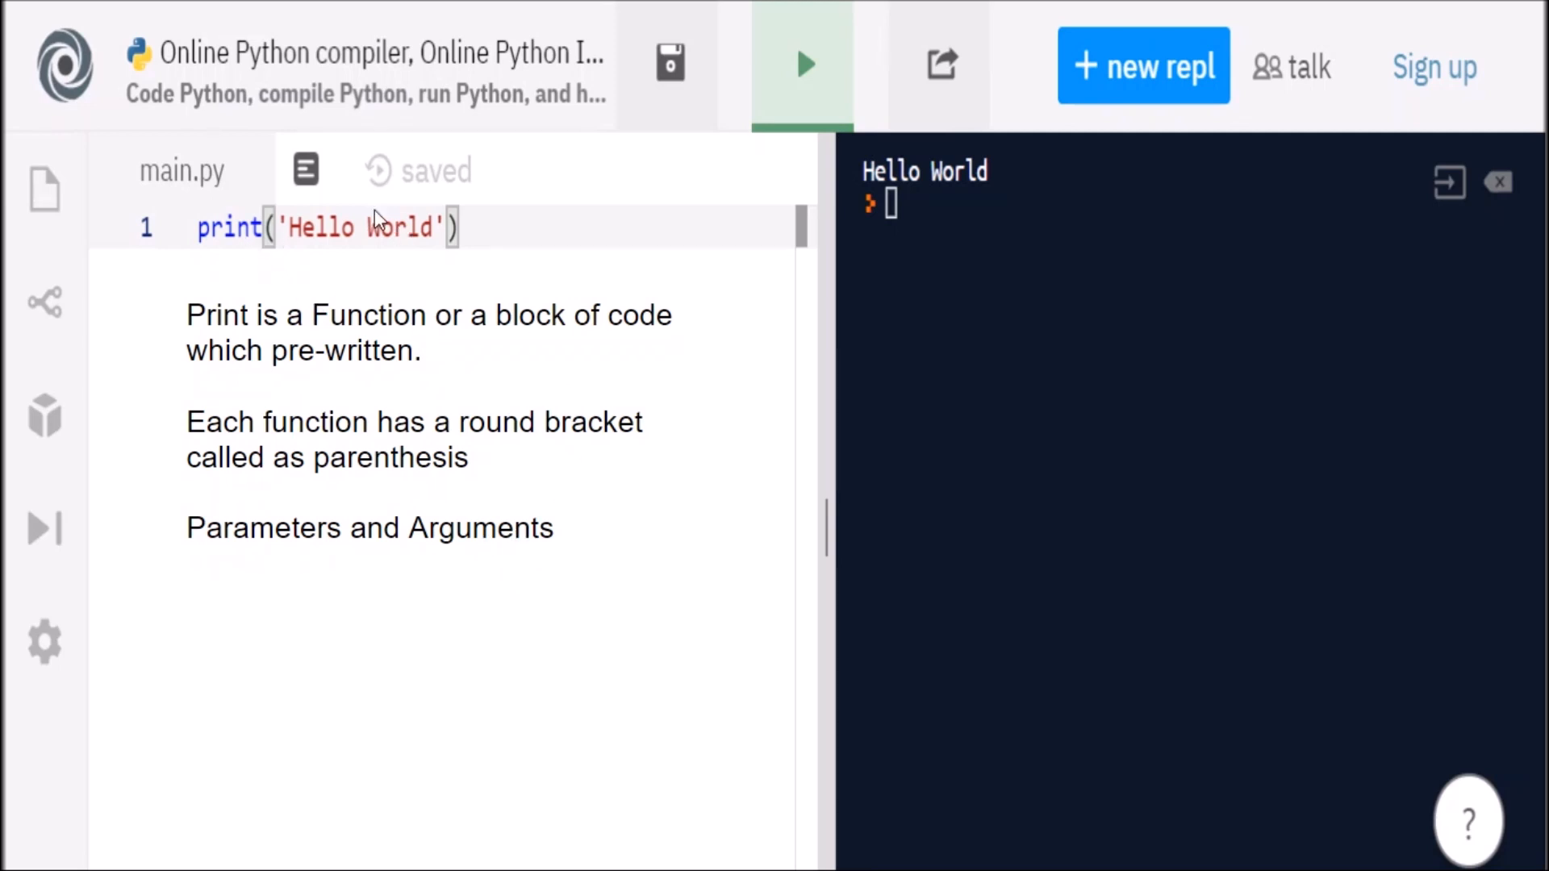
pyautogui.moveTo(946, 187)
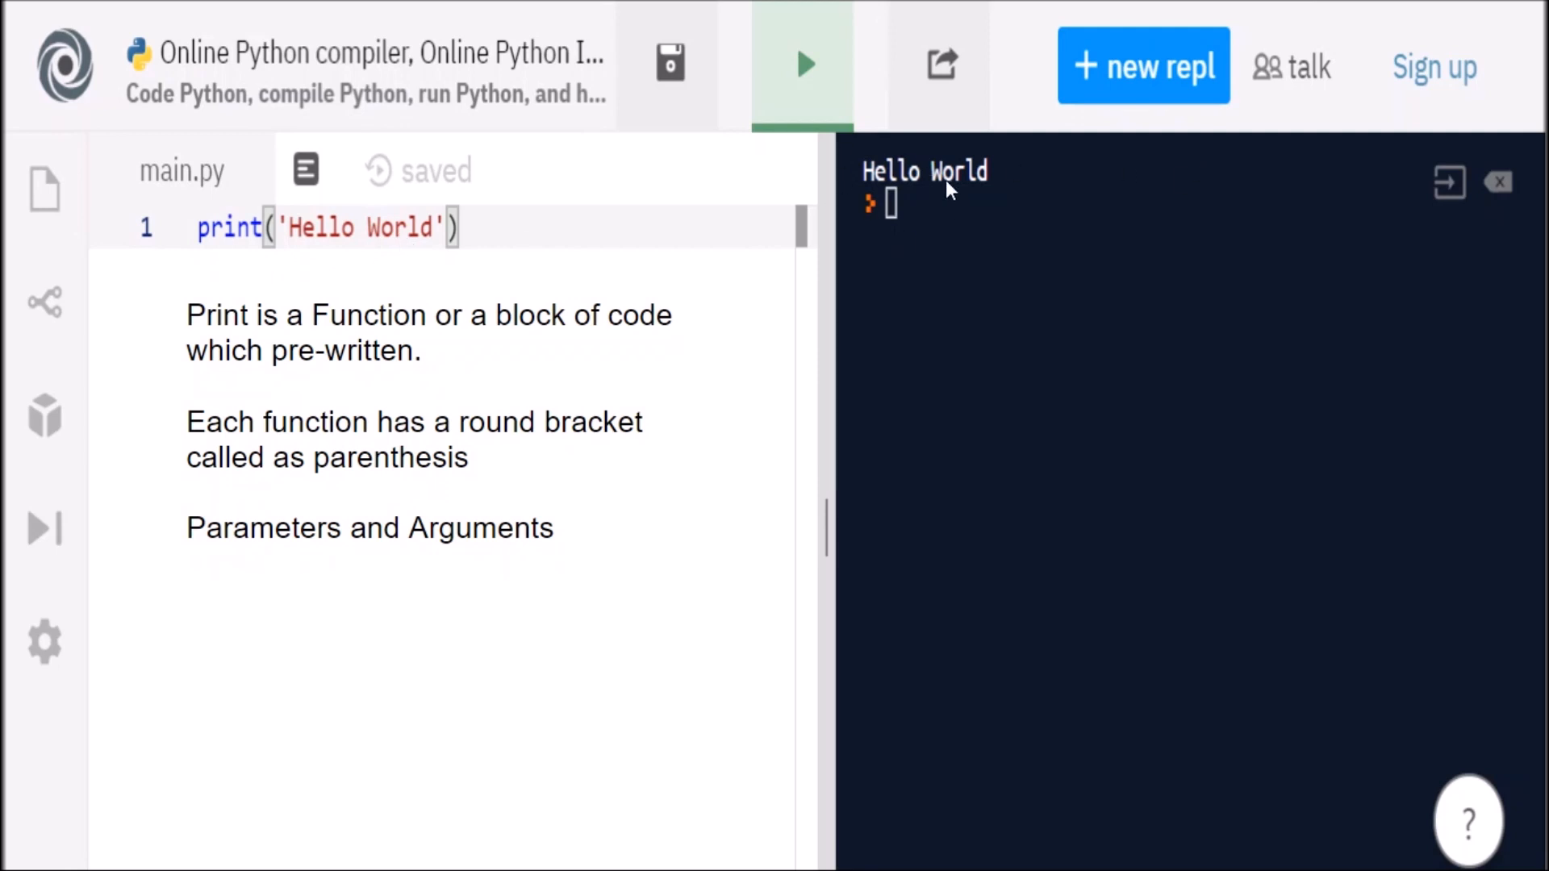
pyautogui.moveTo(603, 455)
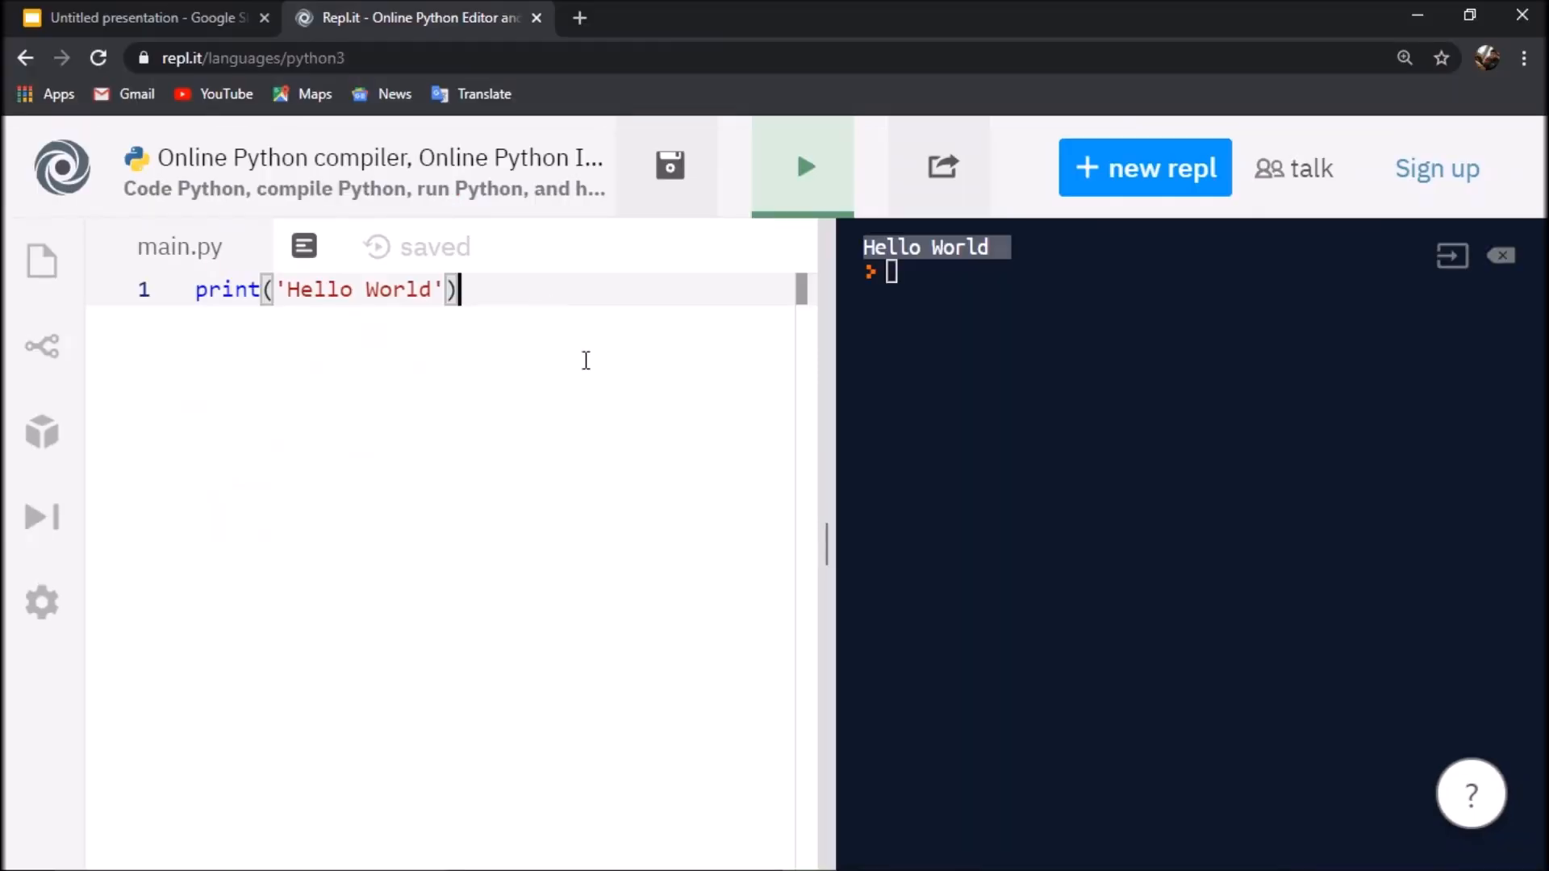
# - Add print('Gourav') on line 3 and run to print Gourav
pyautogui.write("print('")
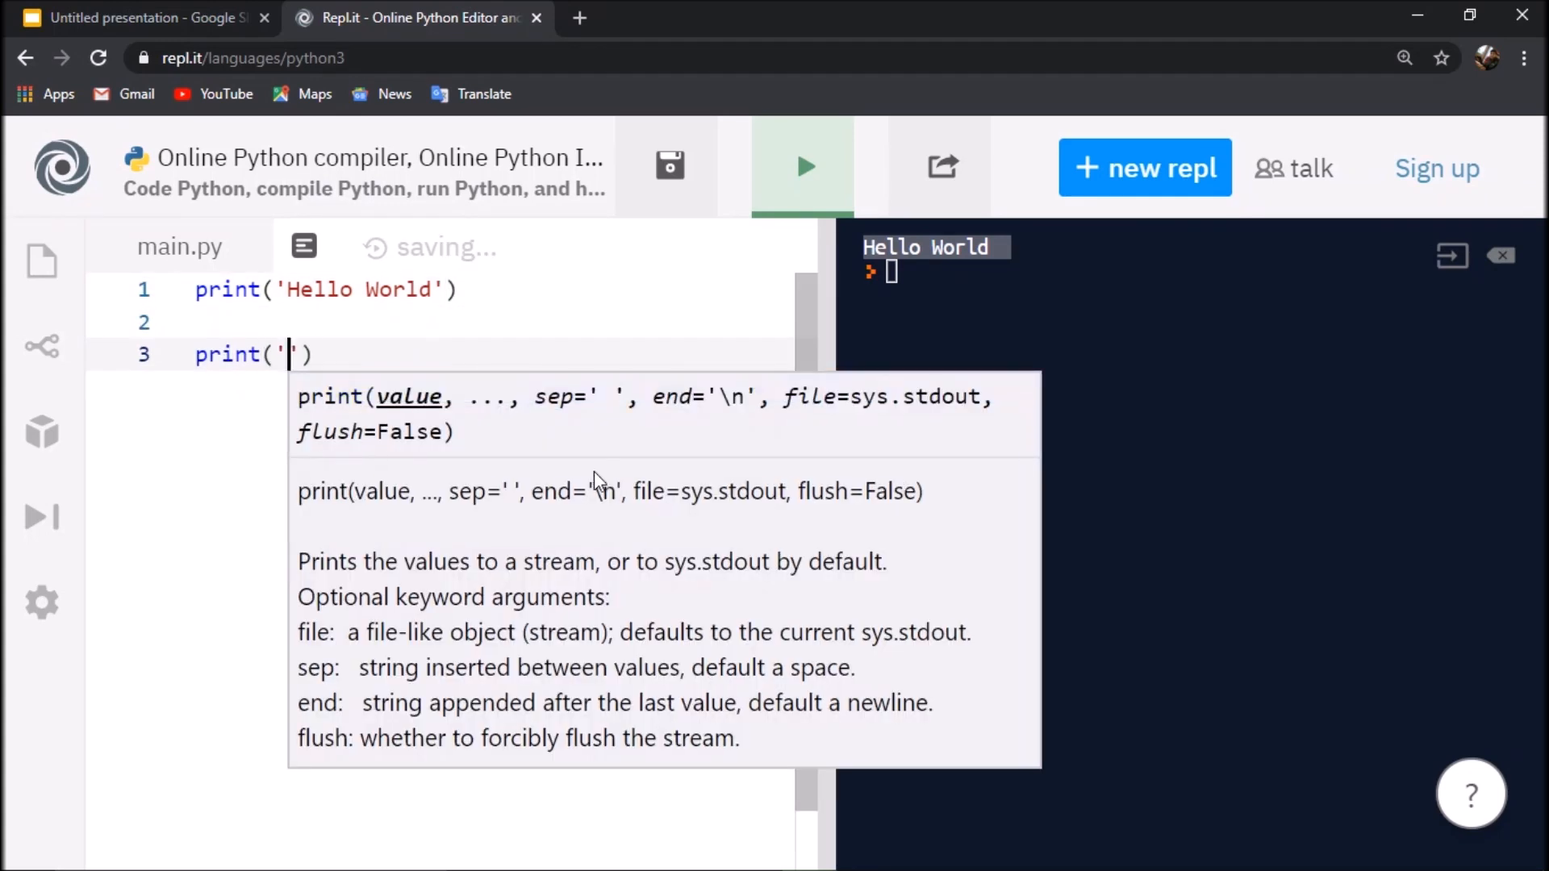
pyautogui.write('Gourav')
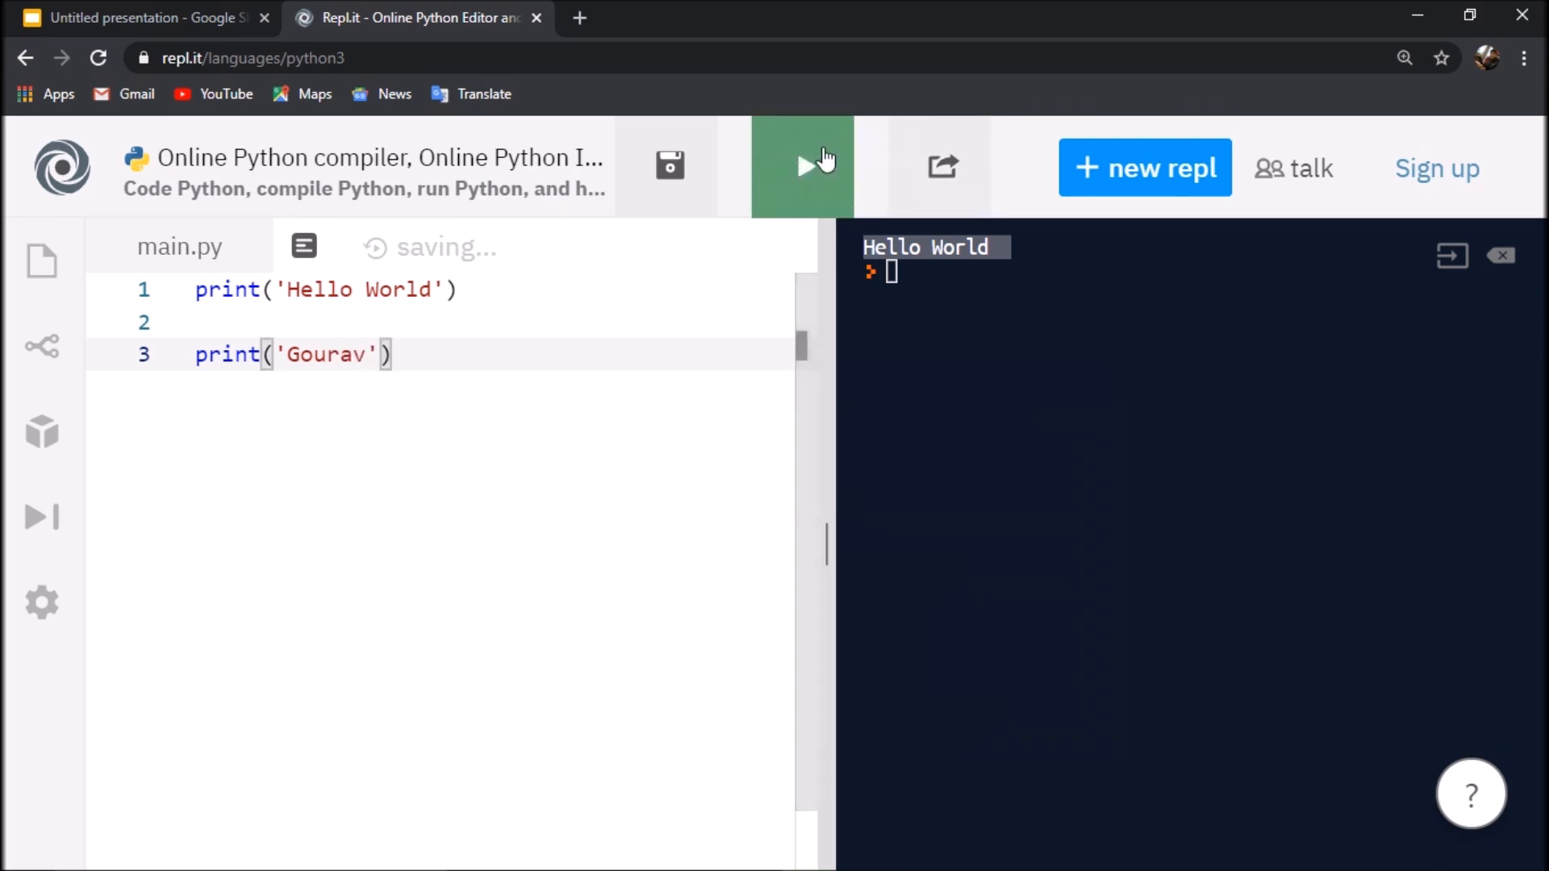
pyautogui.click(803, 165)
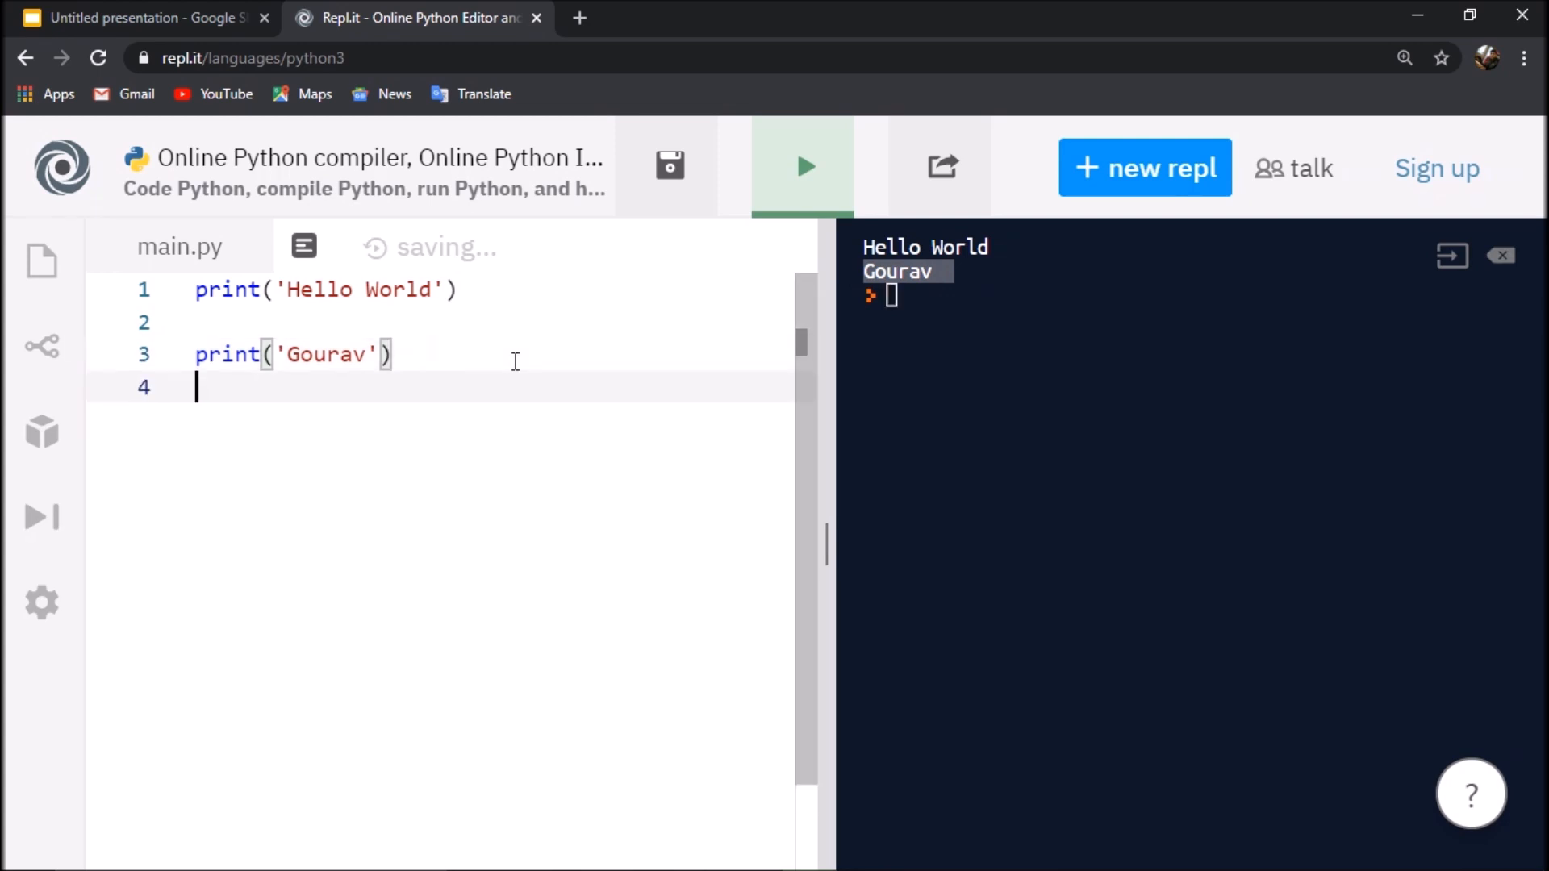
# - Add print(123) on line 5 and run to print 123 below the other output
pyautogui.write('print')
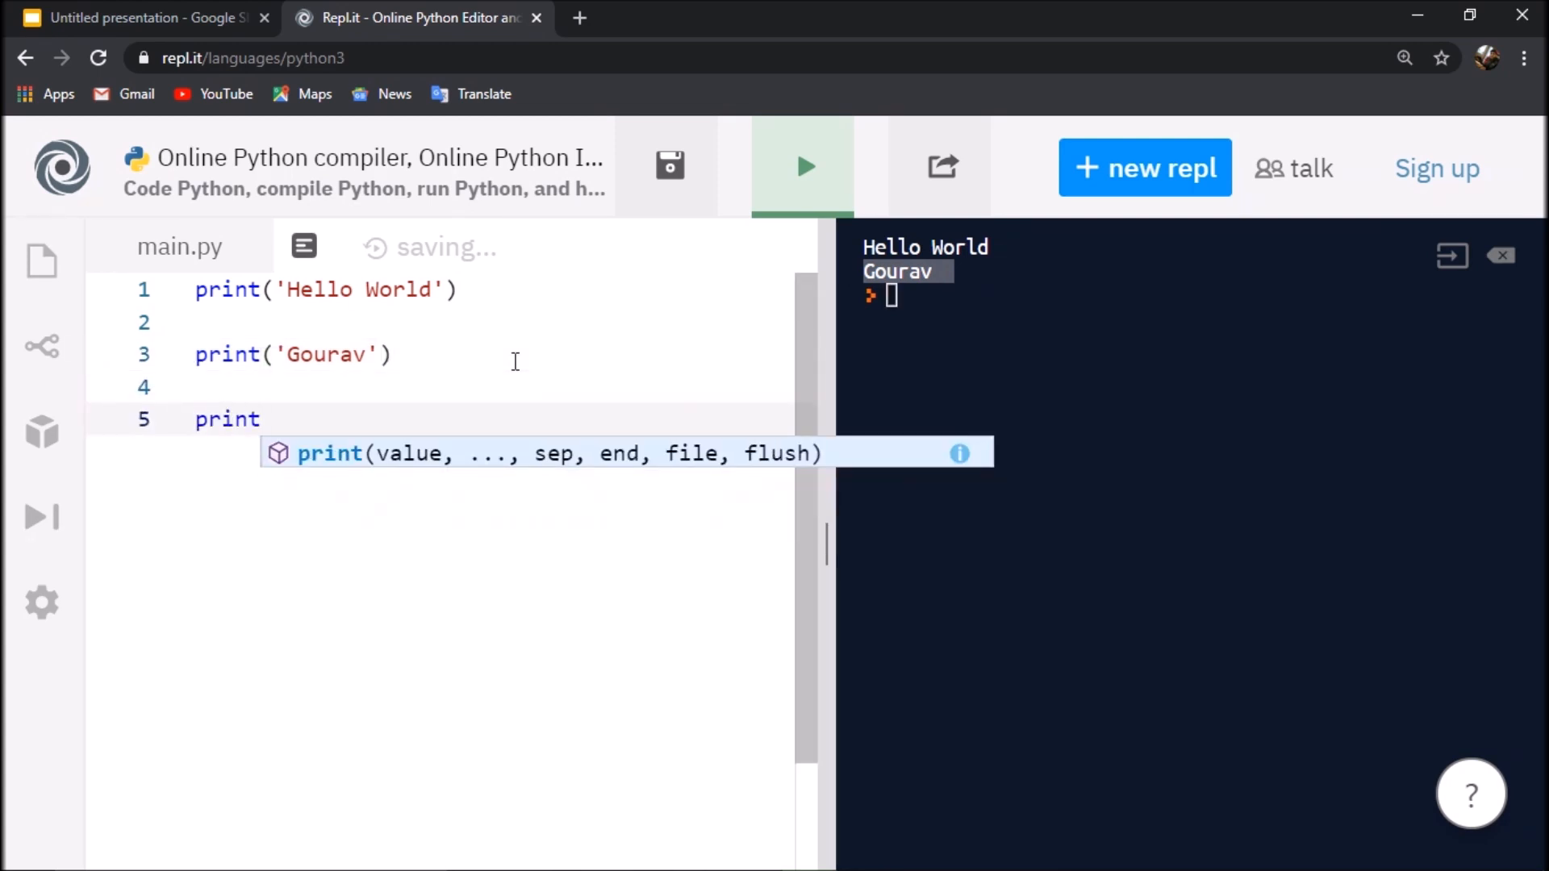
pyautogui.write('(123')
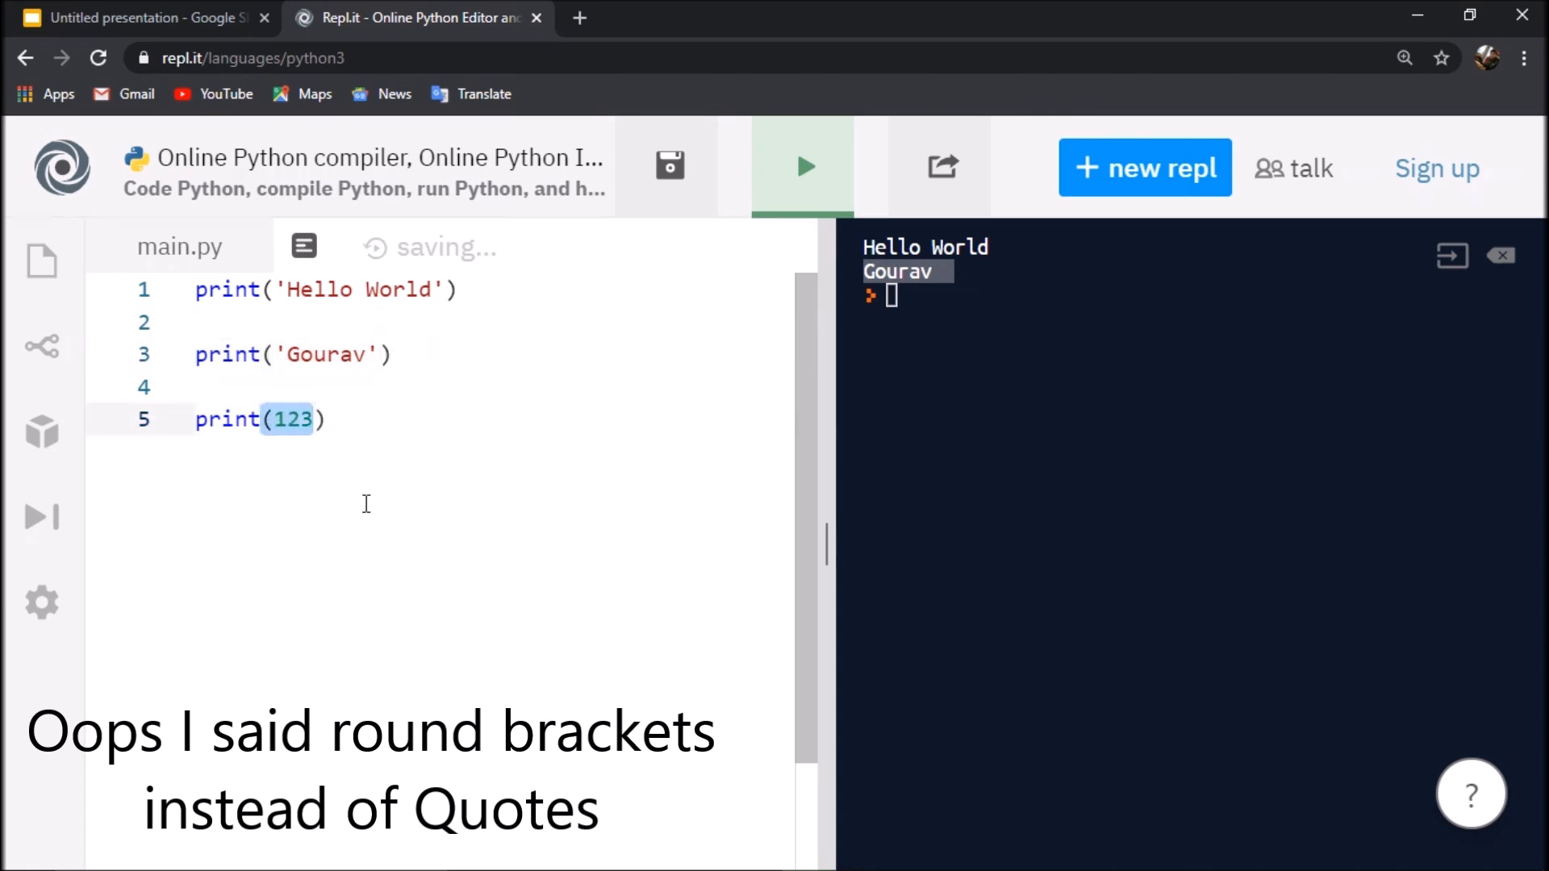
pyautogui.click(804, 165)
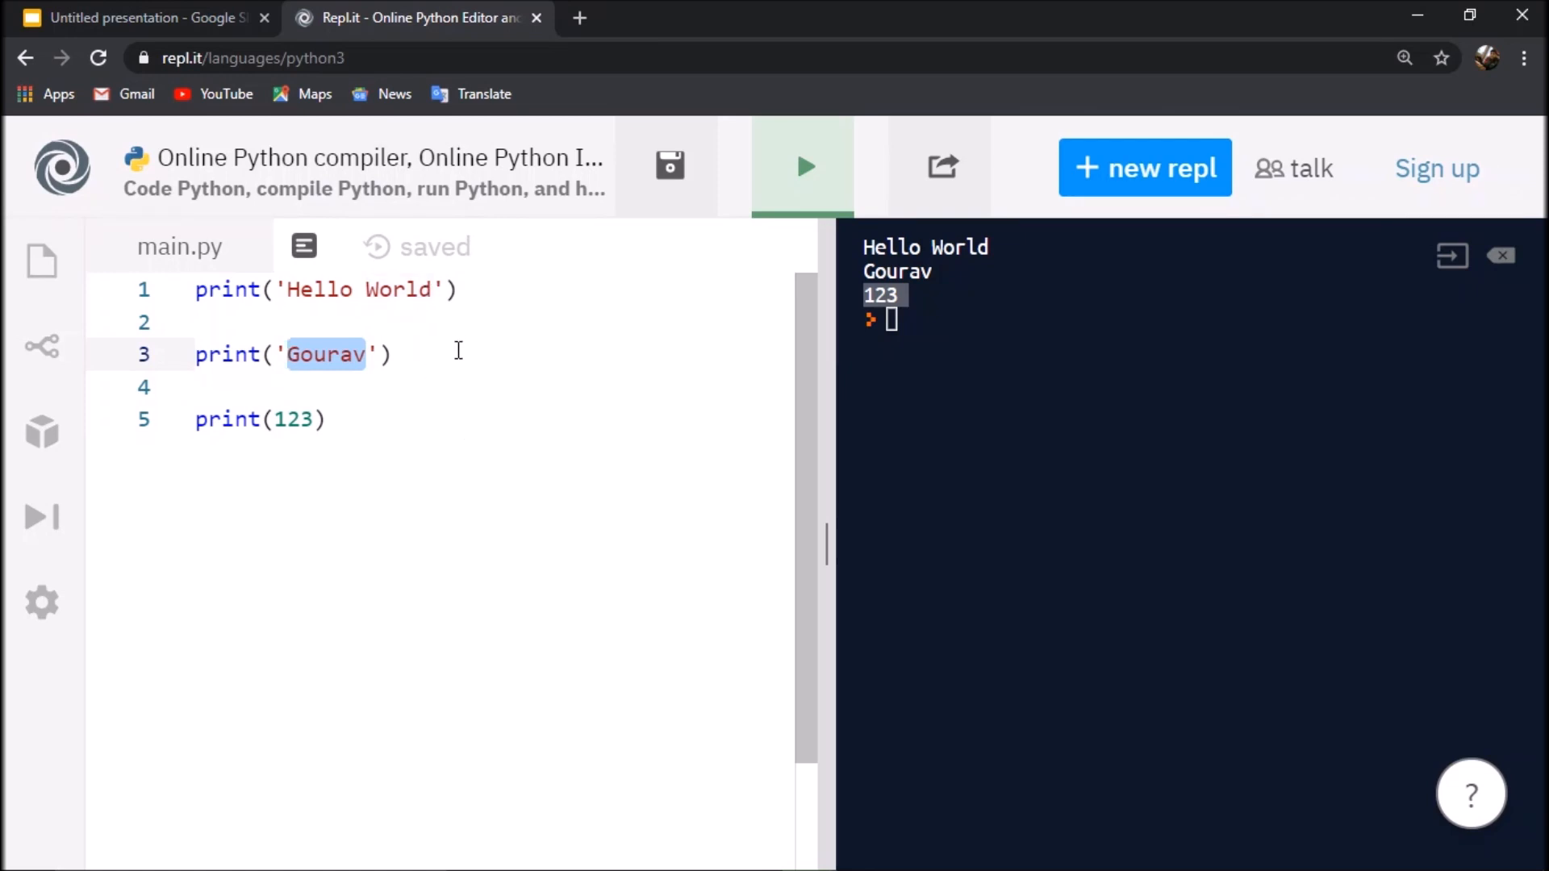
# - Comment the Gourav line with #strings and the 123 line with #integers
pyautogui.write('#')
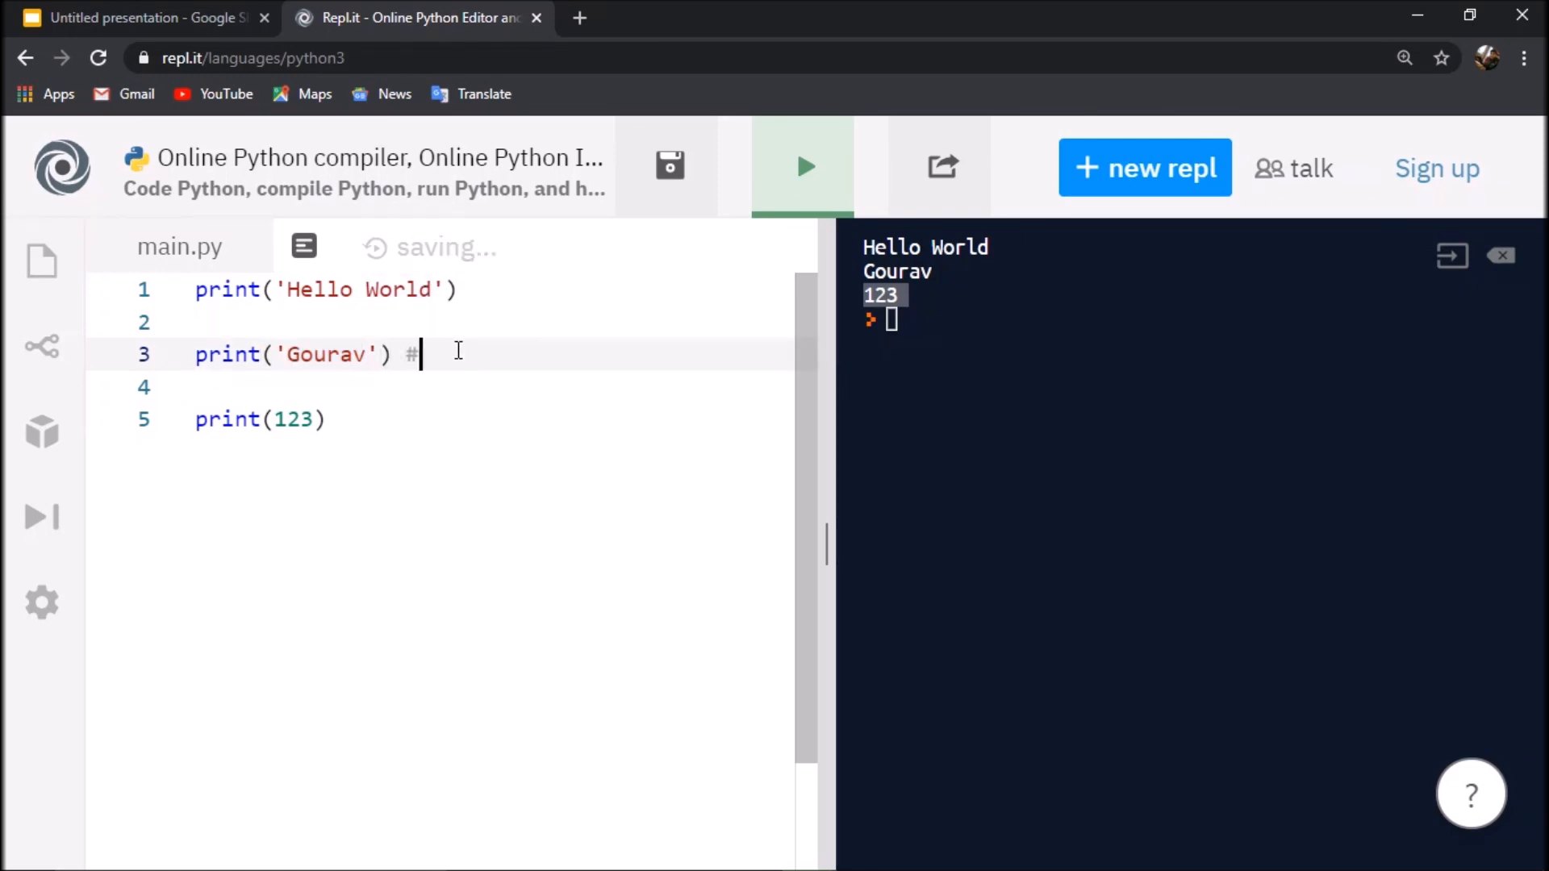
pyautogui.write('s')
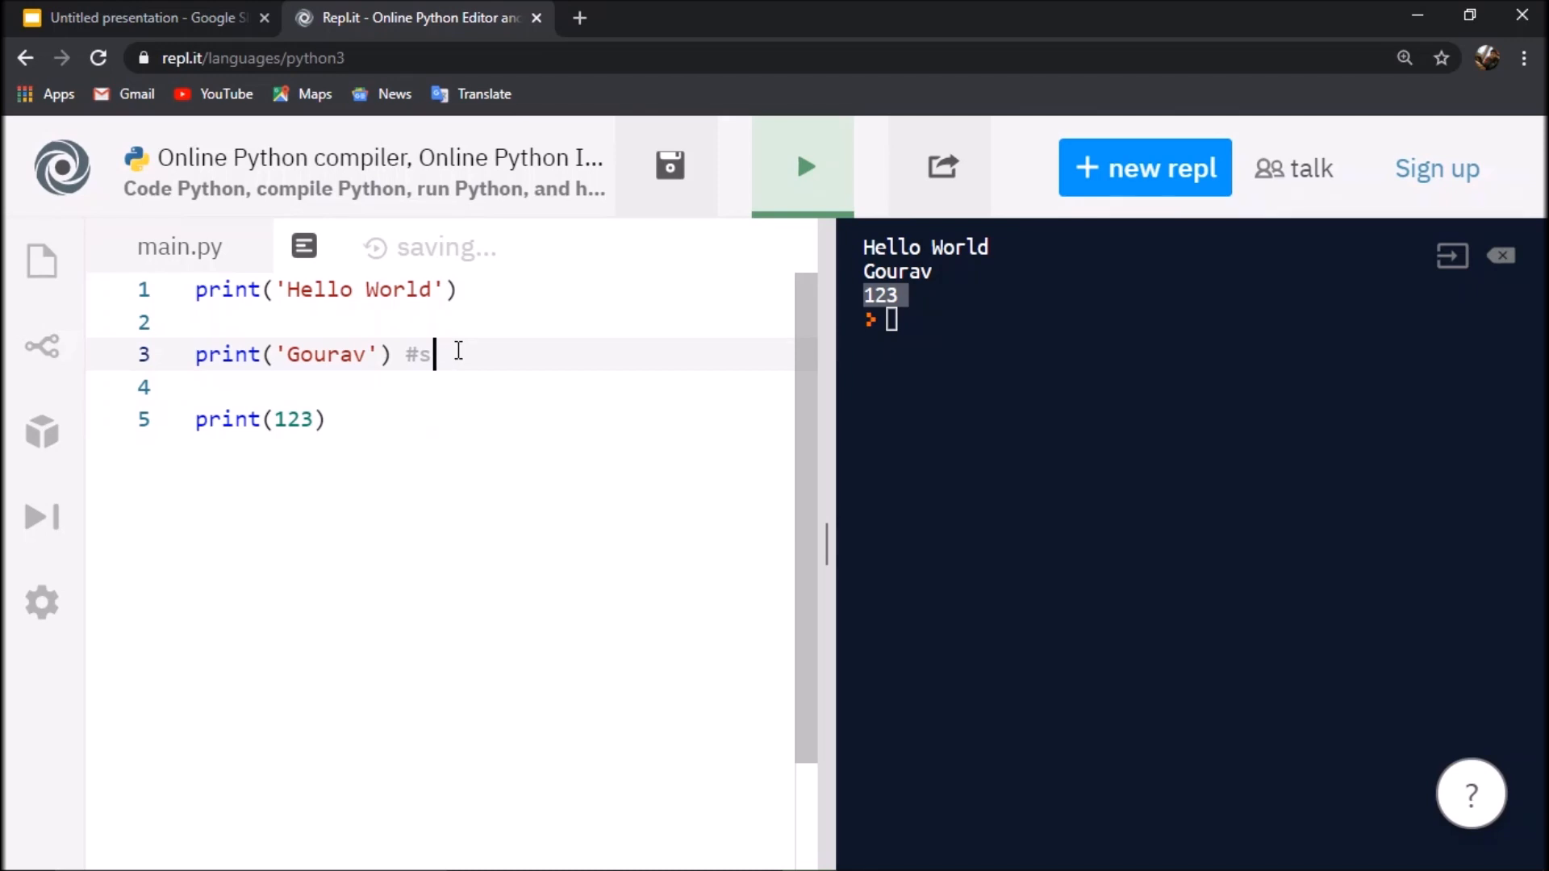
pyautogui.write('trings')
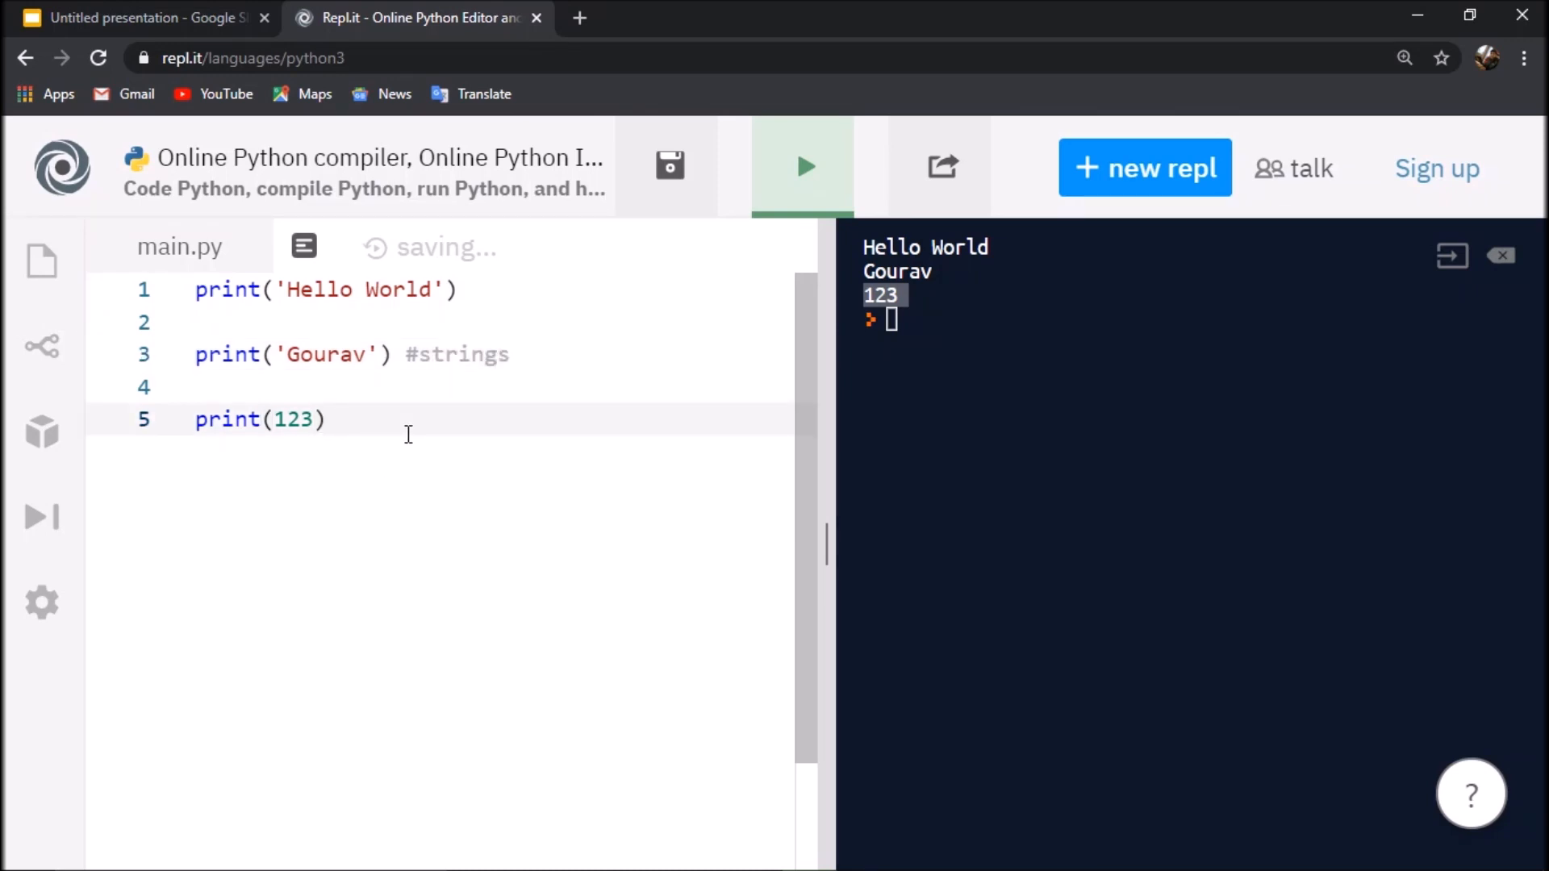
pyautogui.write('#integ')
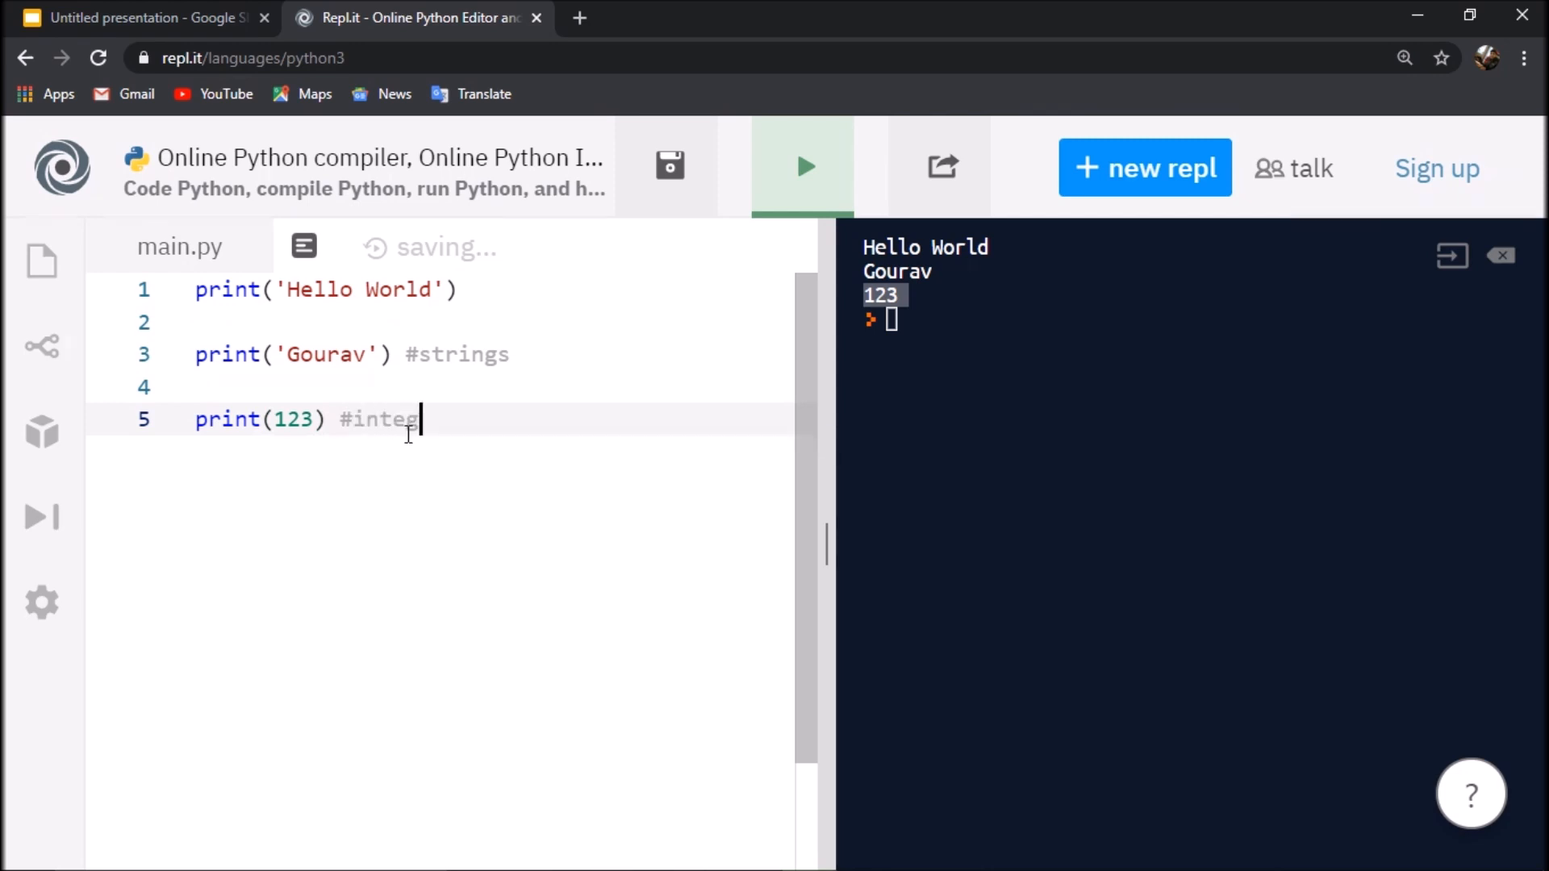
pyautogui.write('ers')
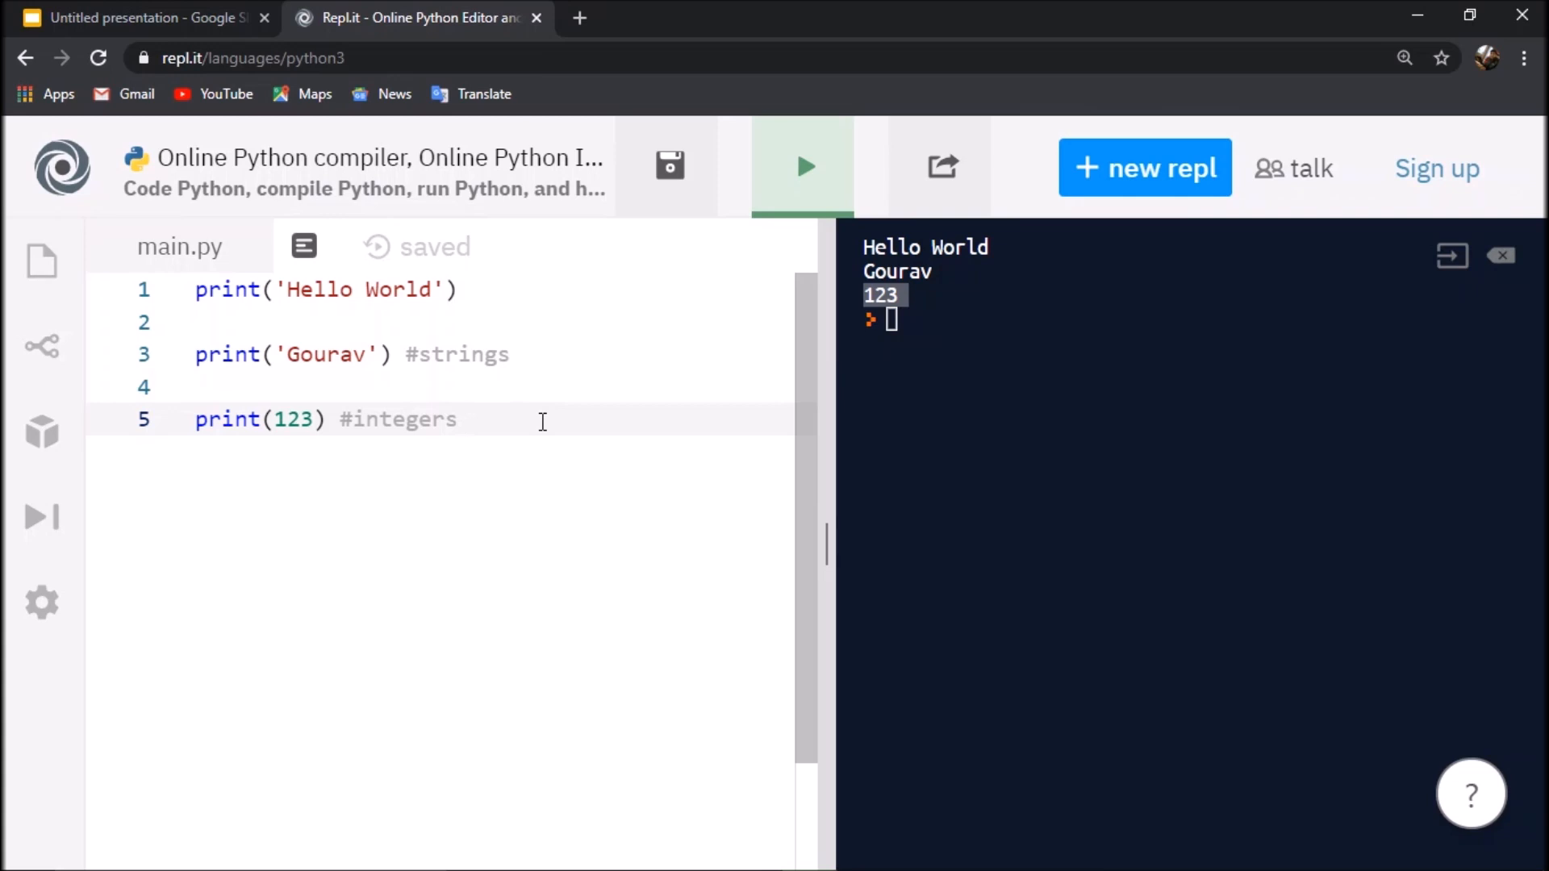
pyautogui.moveTo(614, 384)
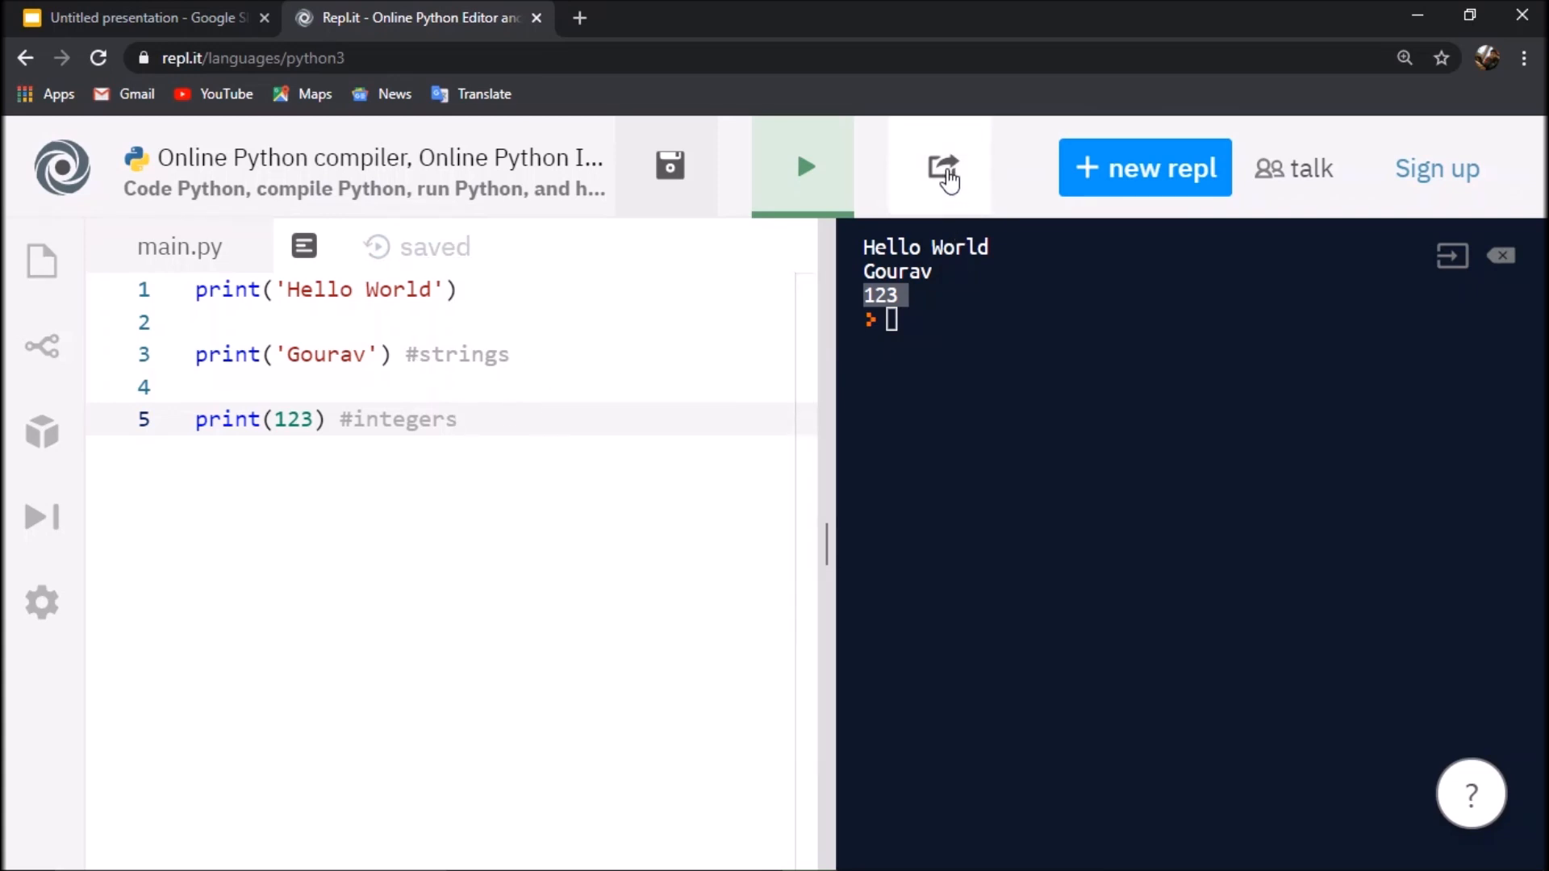
# - Bring up the repl's sharing options with its share link
pyautogui.click(942, 164)
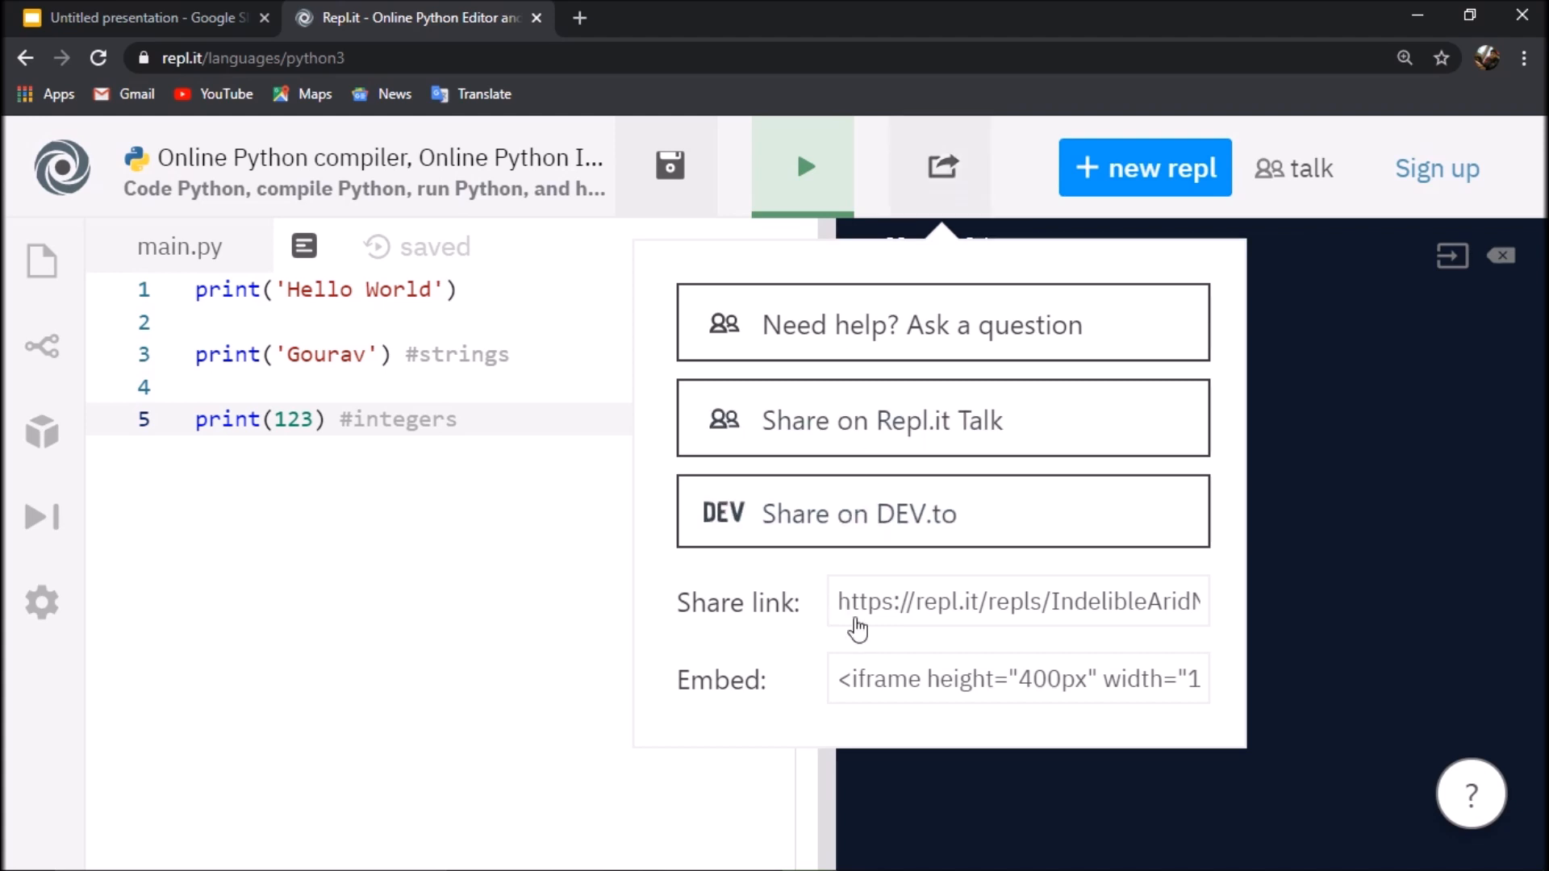